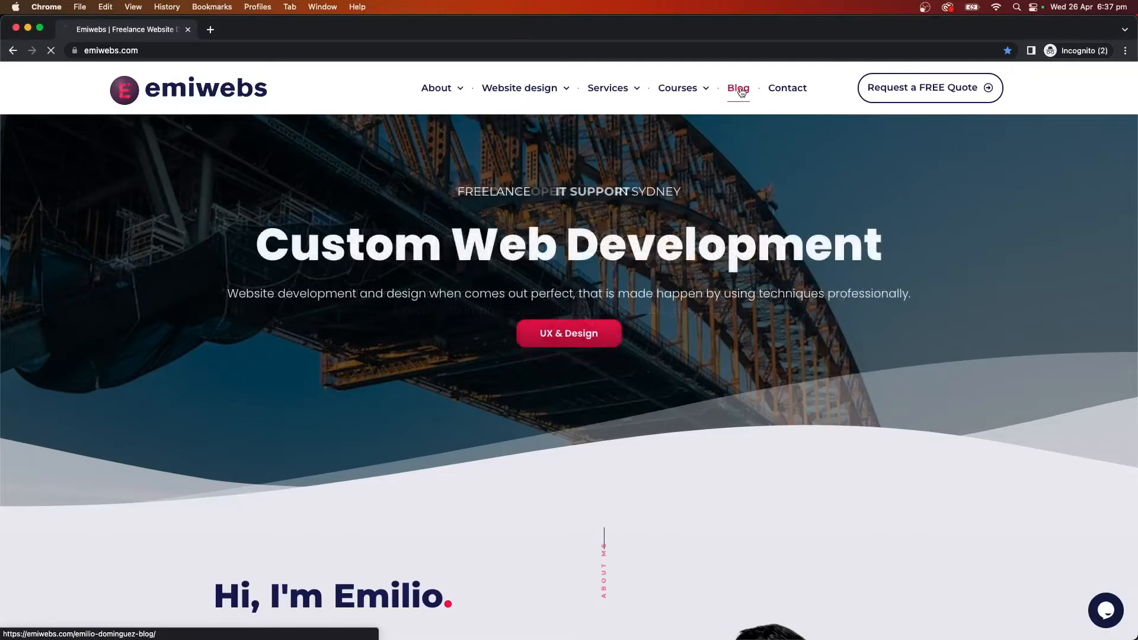
Go to the emiwebs blog listing and scroll through it.
{"action": "left_click", "coordinate": [737, 88]}
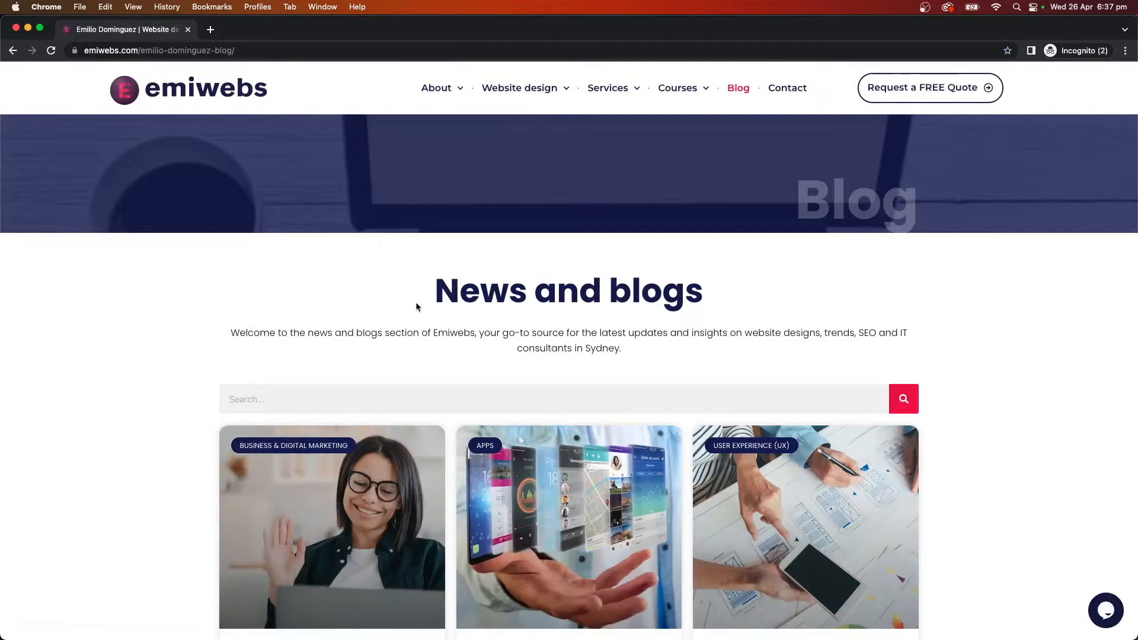
{"action": "scroll", "scroll_direction": "down", "scroll_amount": 3}
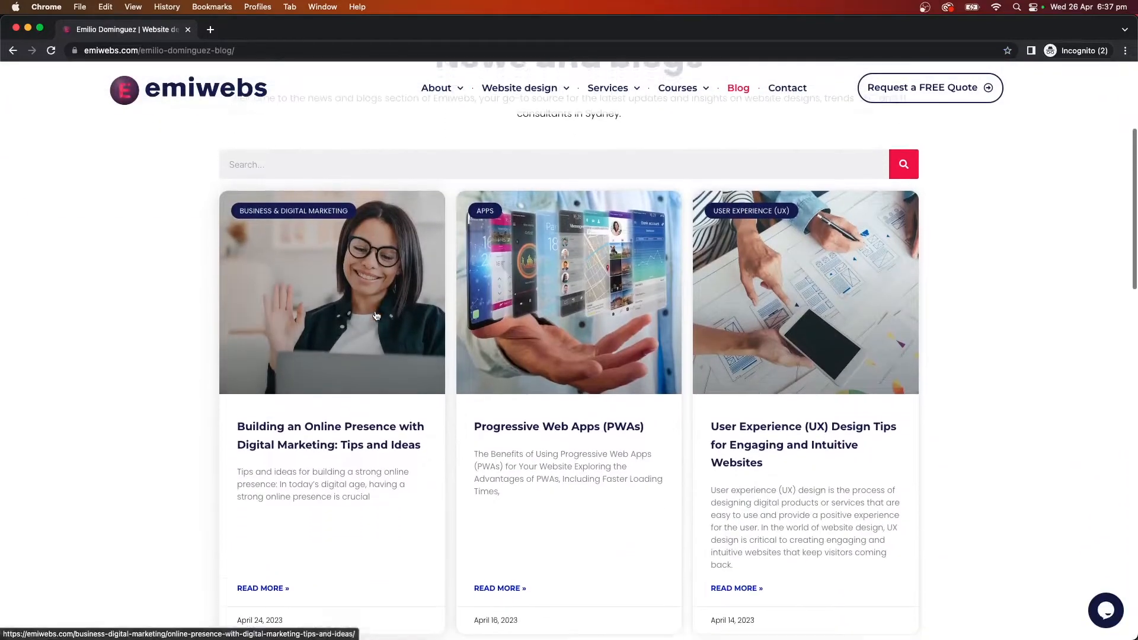
{"action": "scroll", "scroll_direction": "down", "scroll_amount": 3}
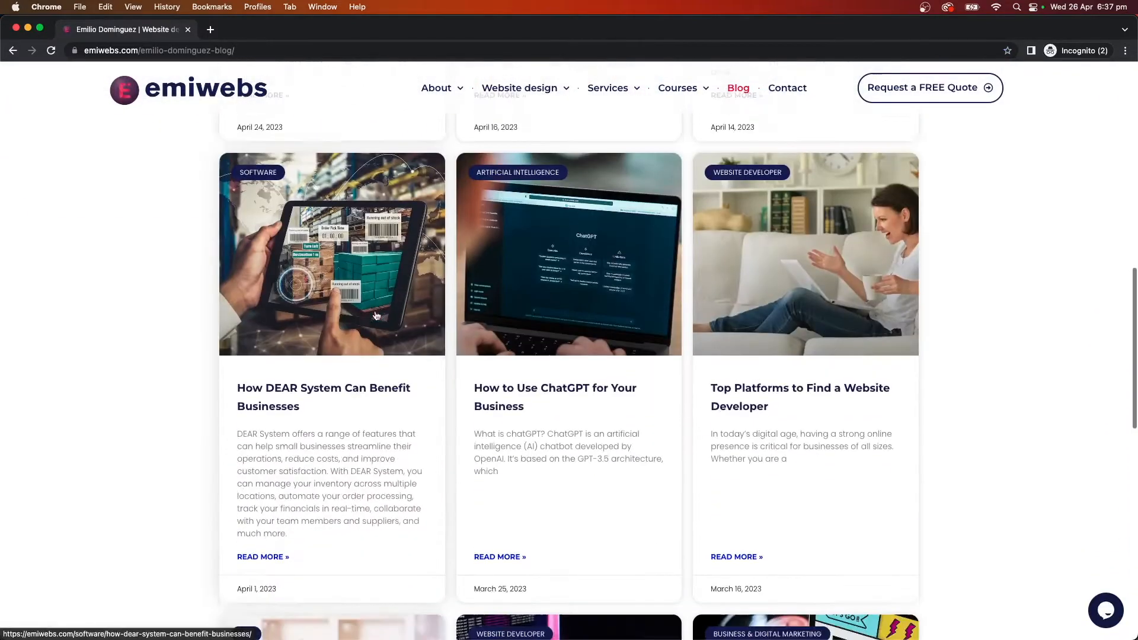
{"action": "scroll", "scroll_direction": "up", "scroll_amount": 3}
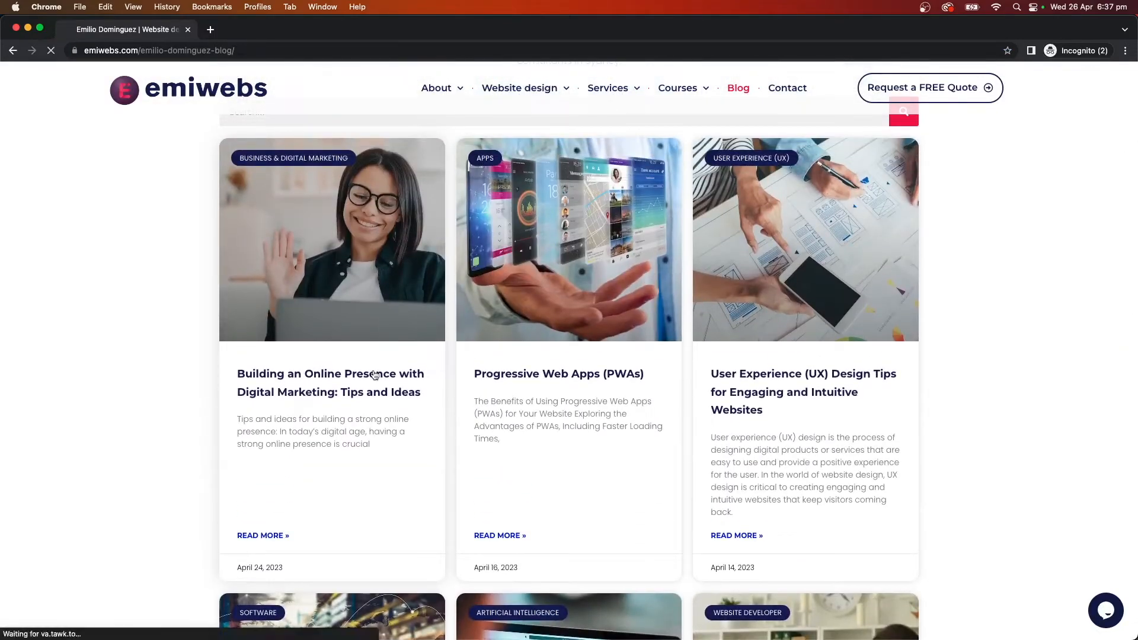
Open and read through the Building an Online Presence post.
{"action": "left_click", "coordinate": [330, 382]}
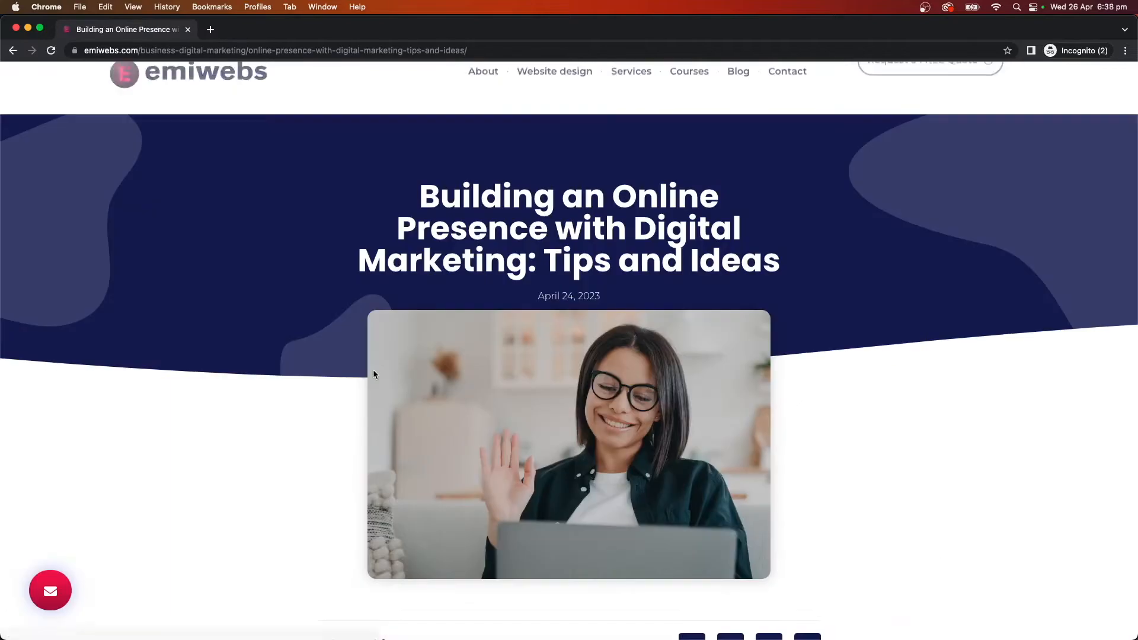
{"action": "scroll", "scroll_direction": "down", "scroll_amount": 3}
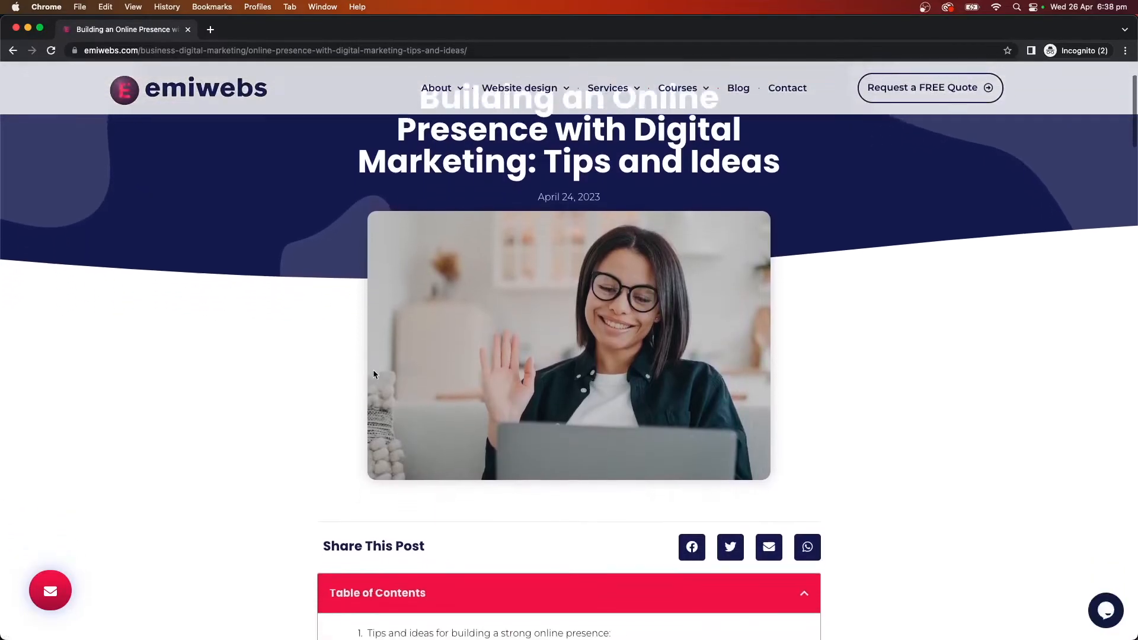
{"action": "scroll", "scroll_direction": "down", "scroll_amount": 3}
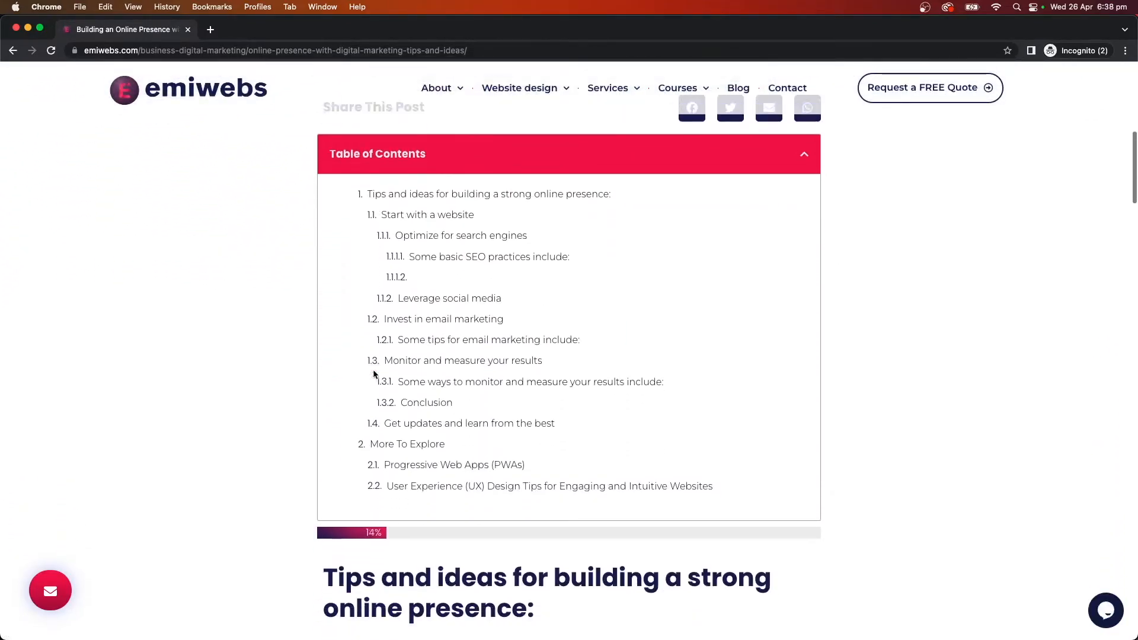
{"action": "scroll", "scroll_direction": "down", "scroll_amount": 3}
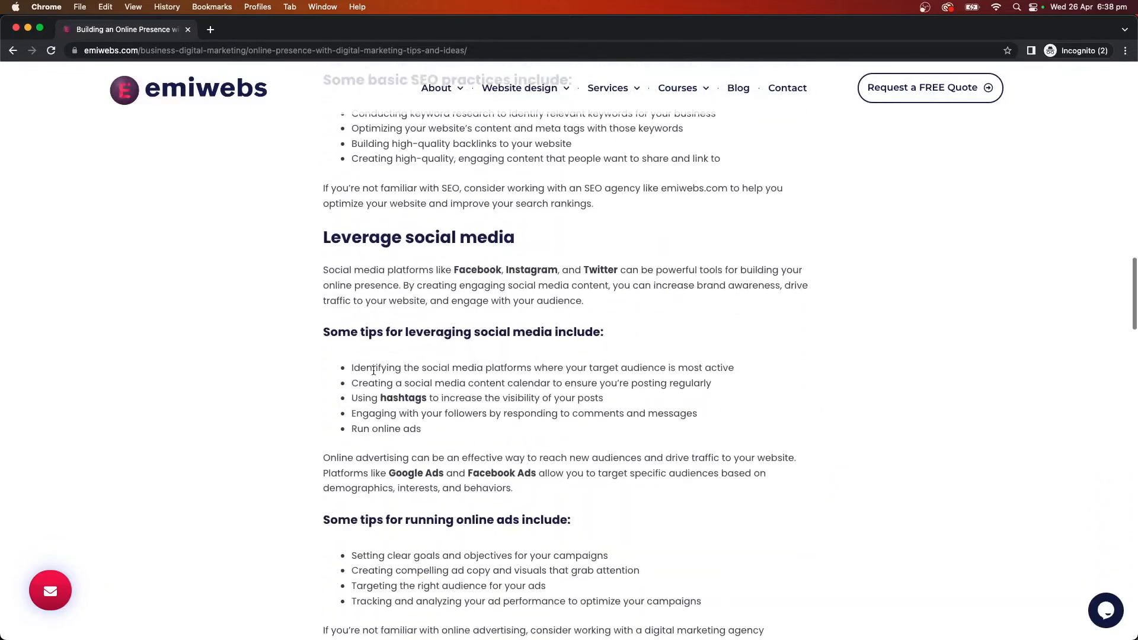
{"action": "scroll", "scroll_direction": "down", "scroll_amount": 3}
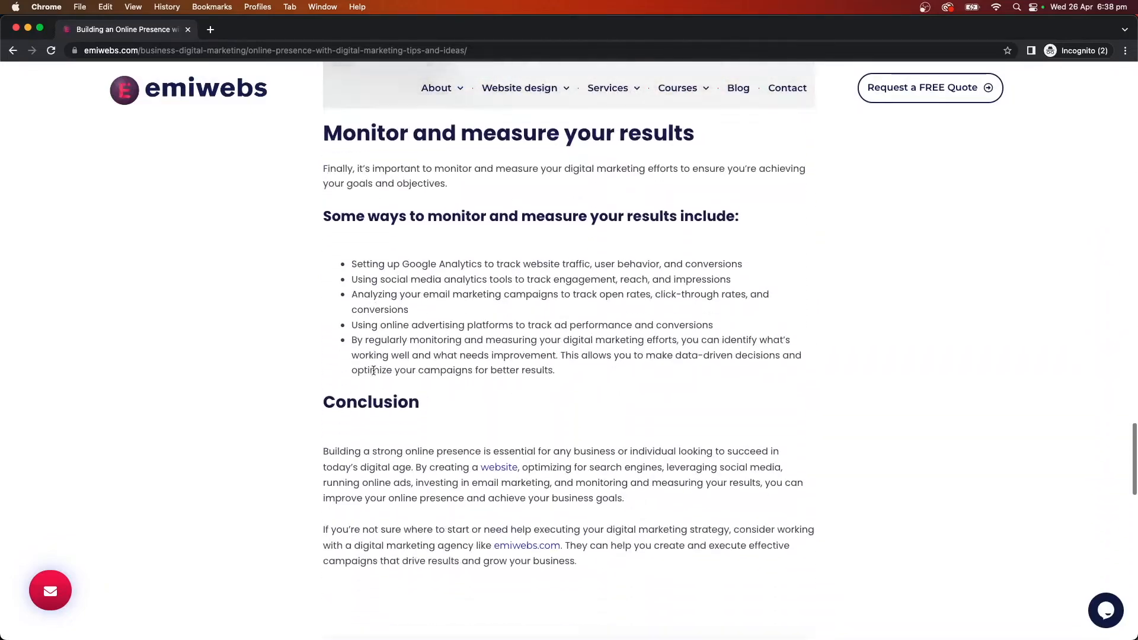
{"action": "scroll", "scroll_direction": "down", "scroll_amount": 3}
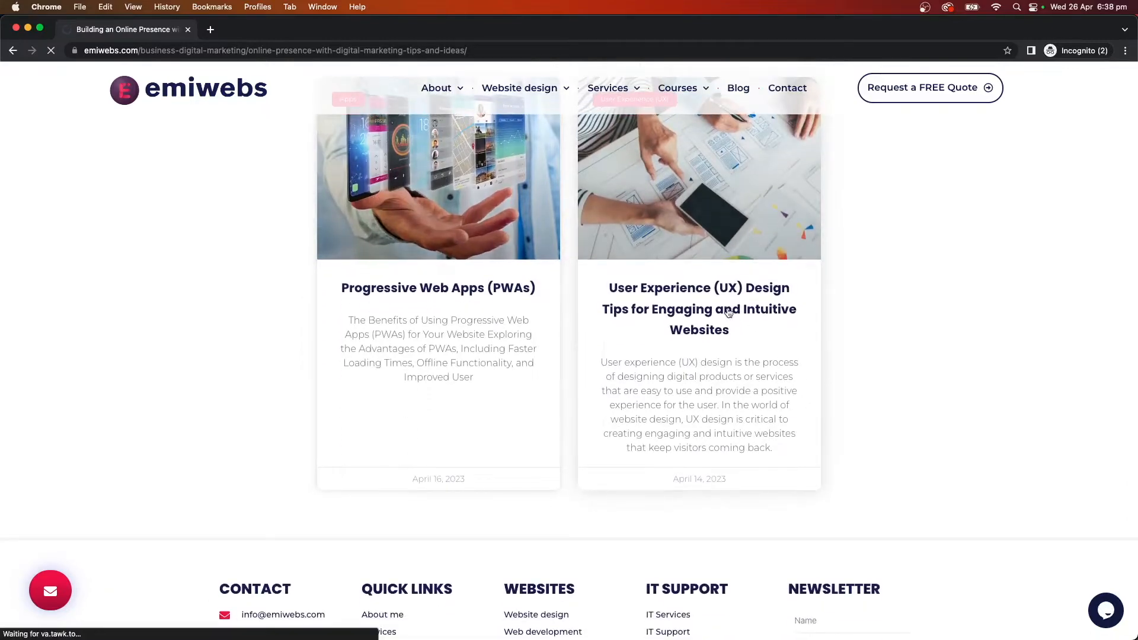
Open the related UX design tips article and scroll through it.
{"action": "left_click", "coordinate": [698, 308]}
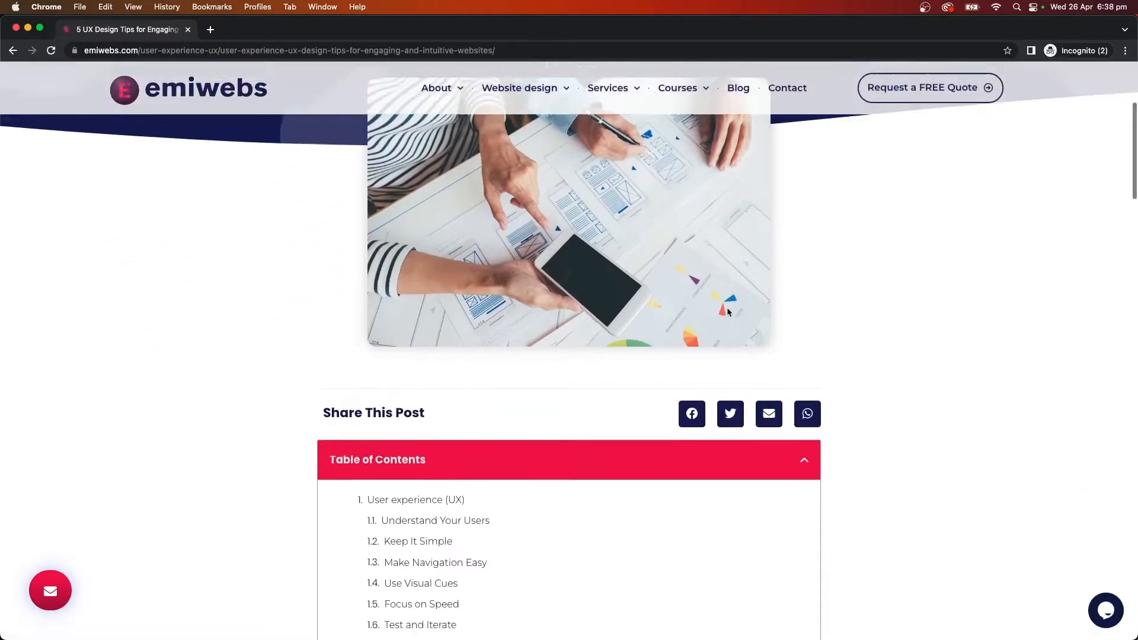
{"action": "scroll", "scroll_direction": "down", "scroll_amount": 3}
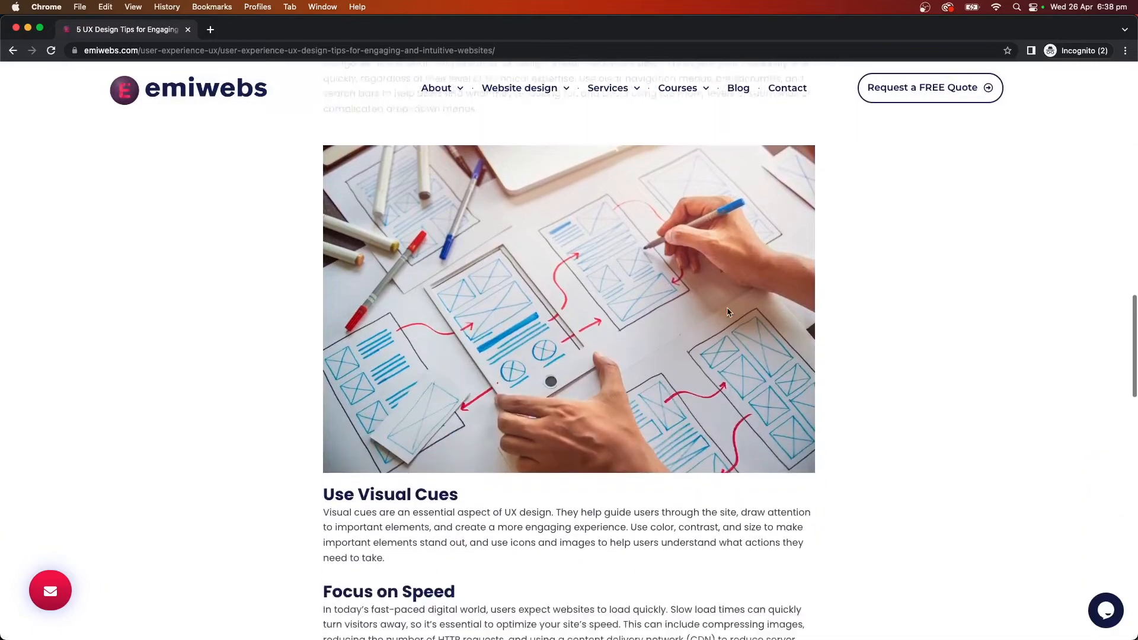
{"action": "scroll", "scroll_direction": "down", "scroll_amount": 3}
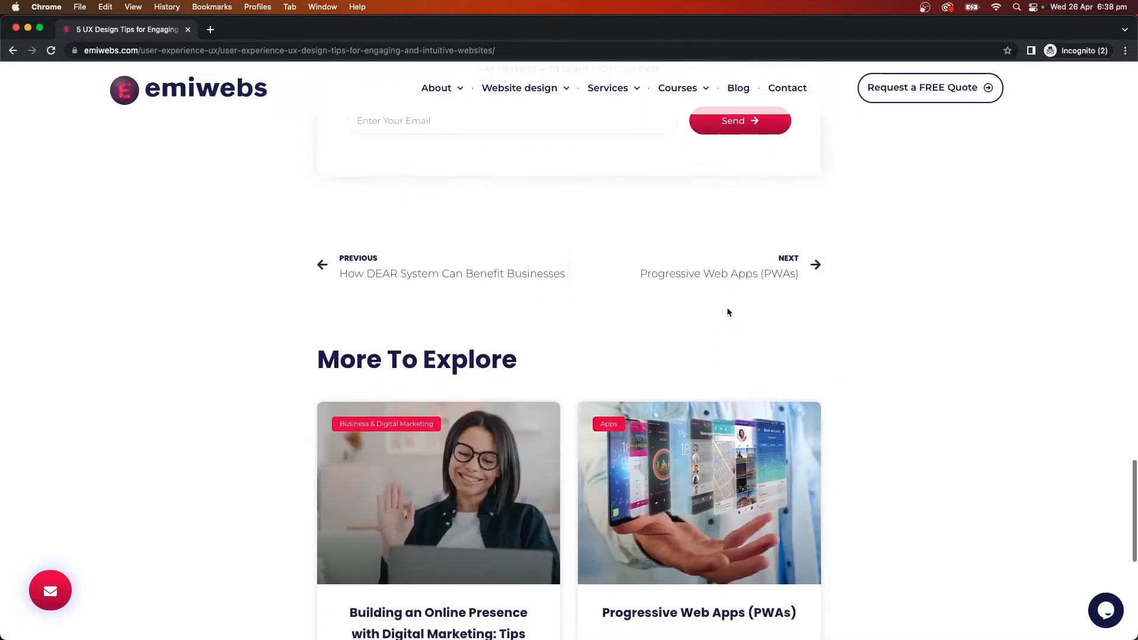
{"action": "scroll", "scroll_direction": "down", "scroll_amount": 3}
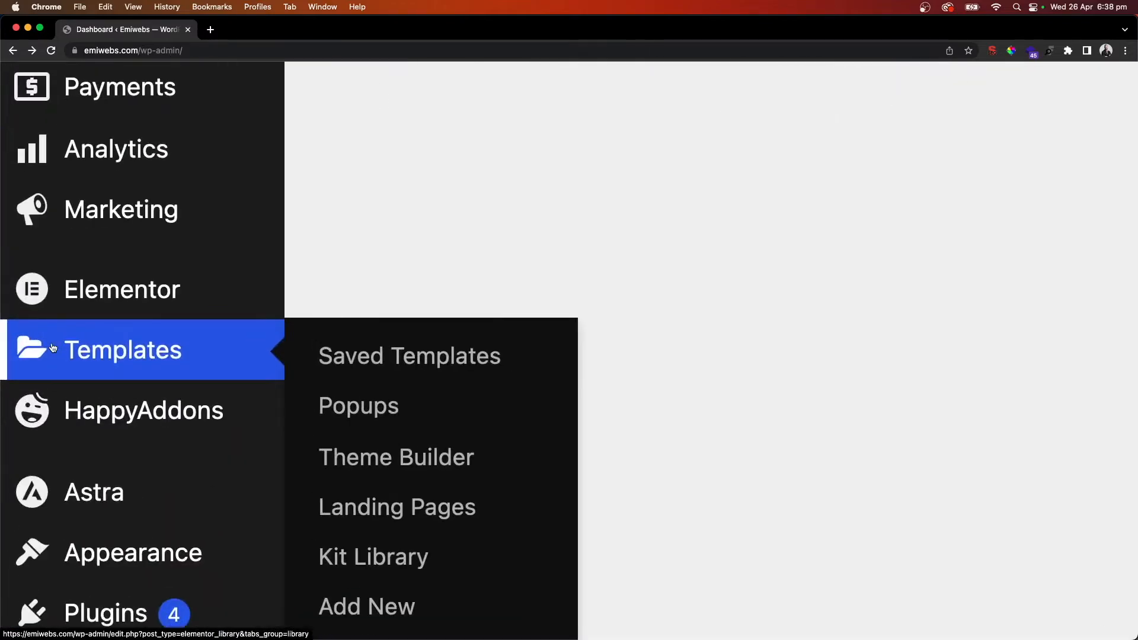
Open Templates > Theme Builder from the WordPress admin sidebar.
{"action": "left_click", "coordinate": [396, 457]}
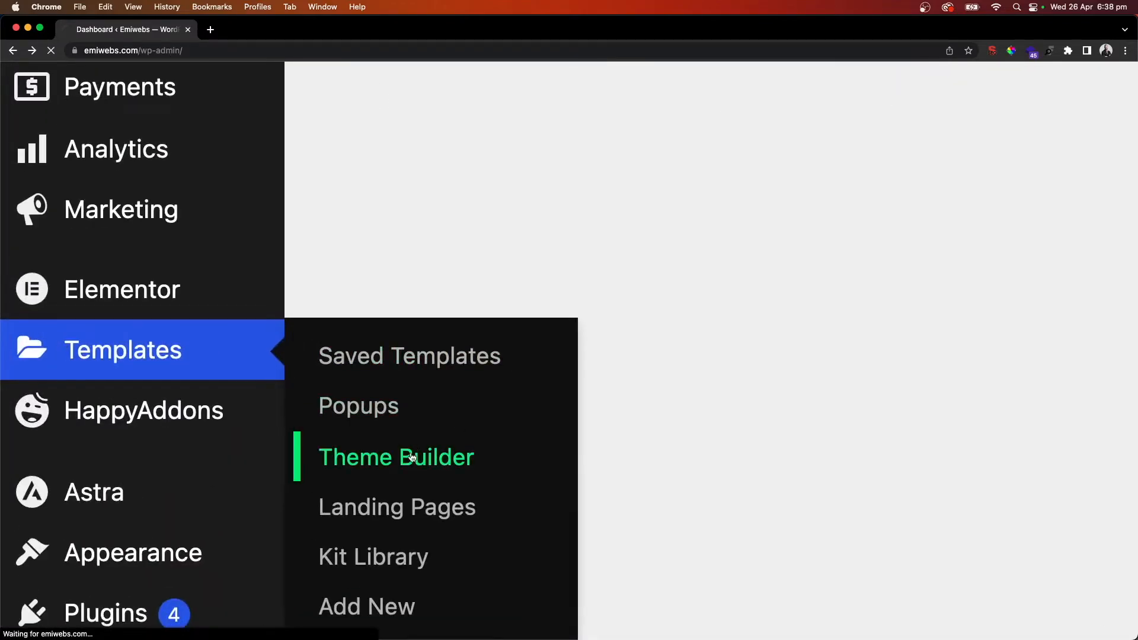
{"action": "left_click", "coordinate": [396, 457]}
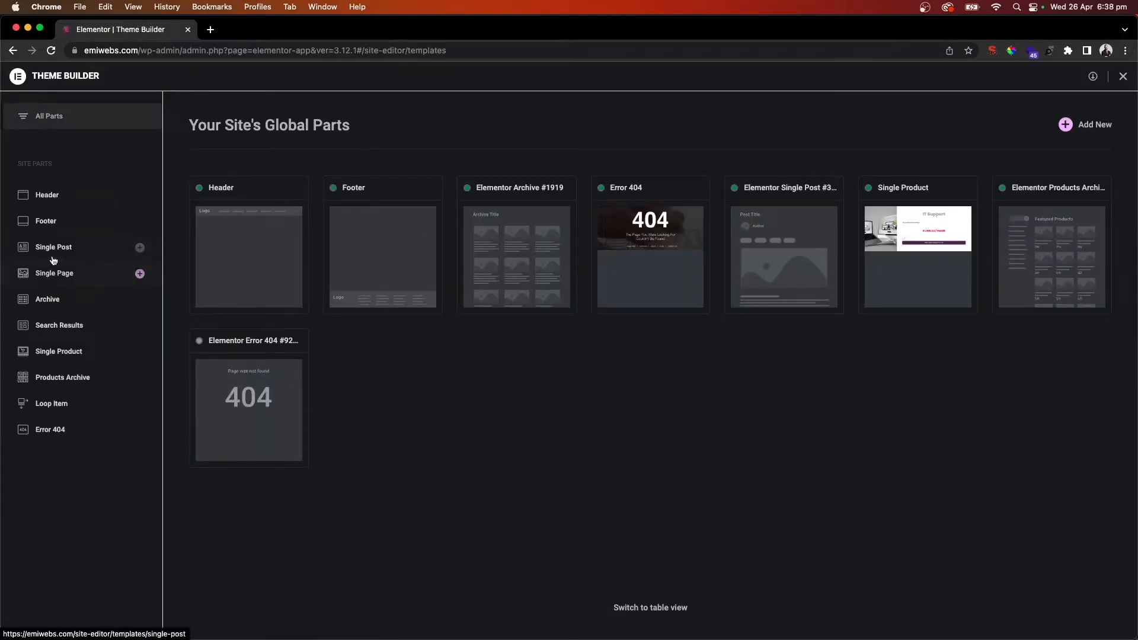
Filter the Theme Builder to Single Post and add a new template.
{"action": "left_click", "coordinate": [53, 246]}
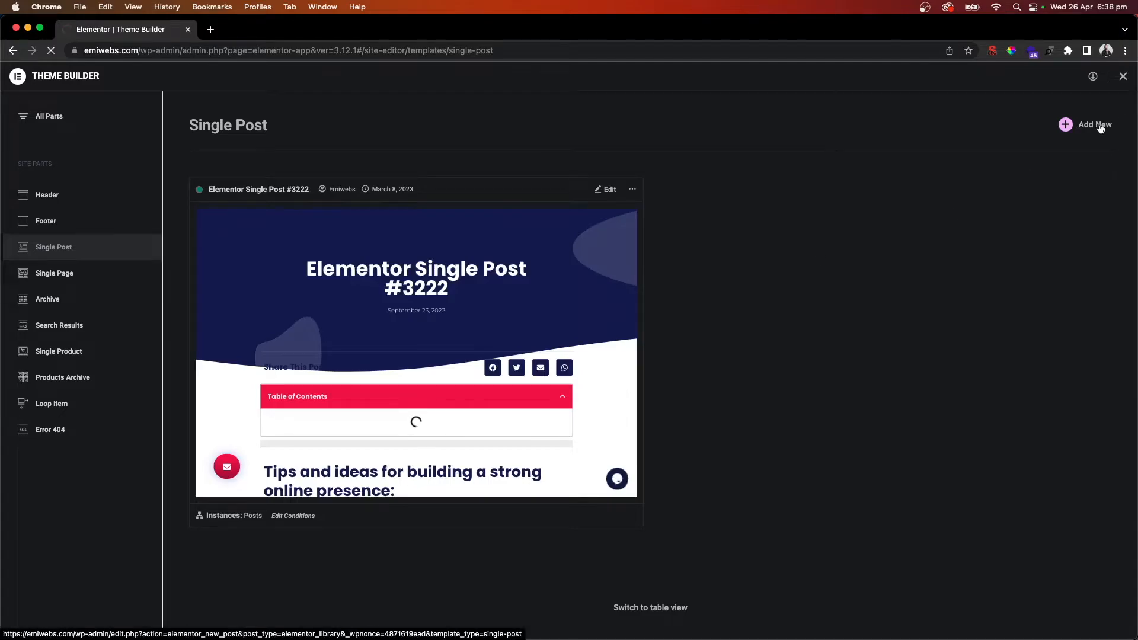
{"action": "left_click", "coordinate": [1095, 125]}
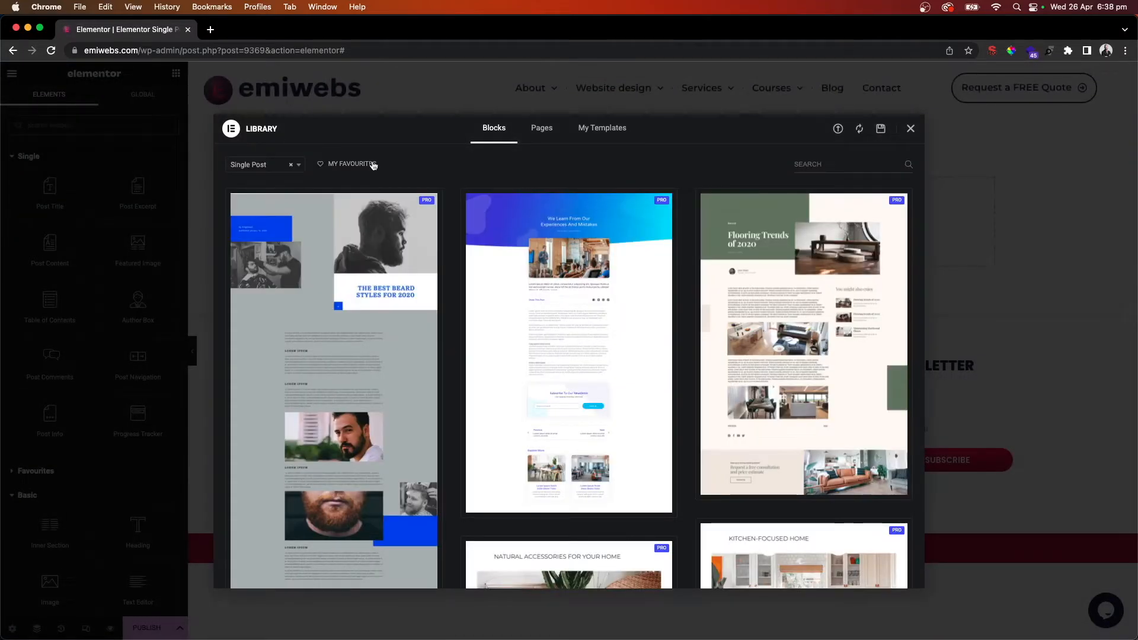
Insert the library's single post block design with share buttons.
{"action": "scroll", "scroll_direction": "down", "scroll_amount": 3}
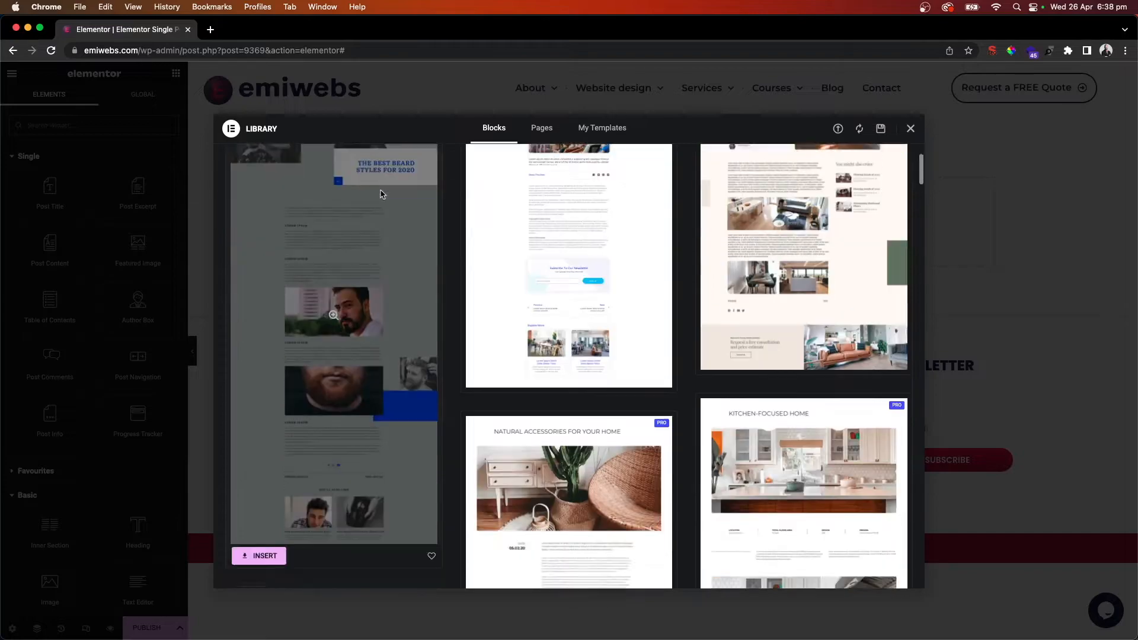
{"action": "scroll", "scroll_direction": "down", "scroll_amount": 3}
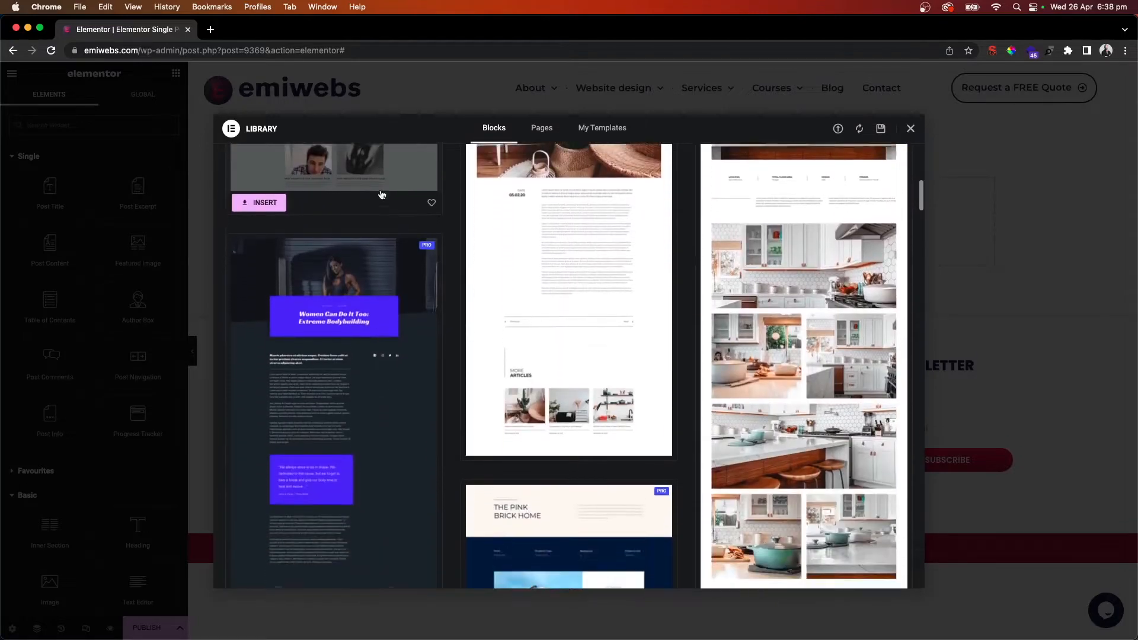
{"action": "scroll", "scroll_direction": "down", "scroll_amount": 3}
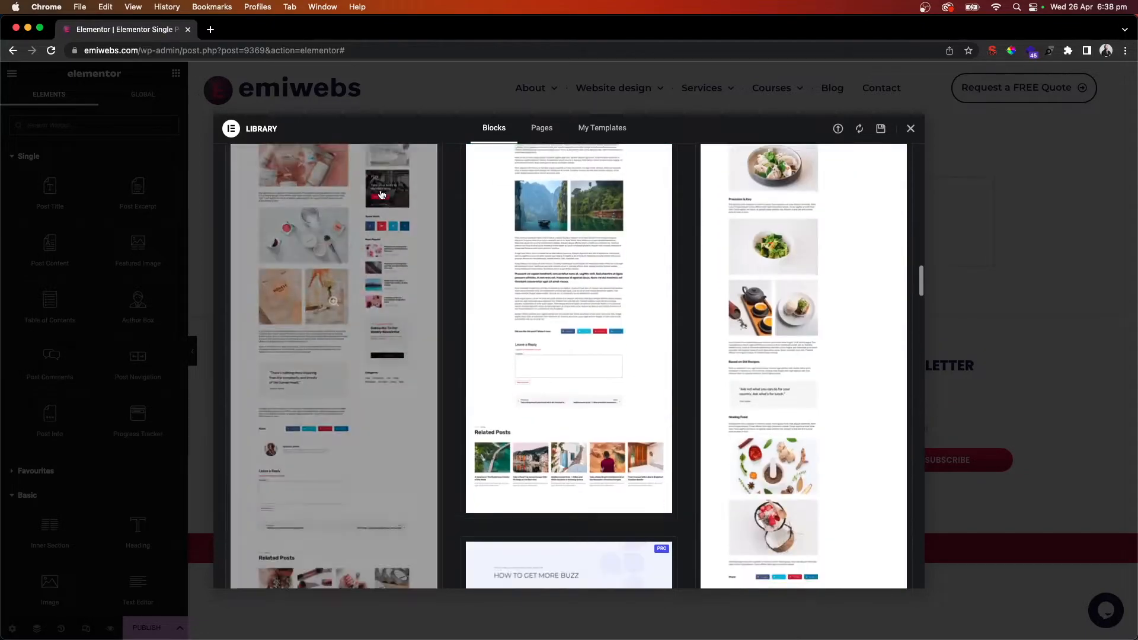
{"action": "scroll", "scroll_direction": "down", "scroll_amount": 3}
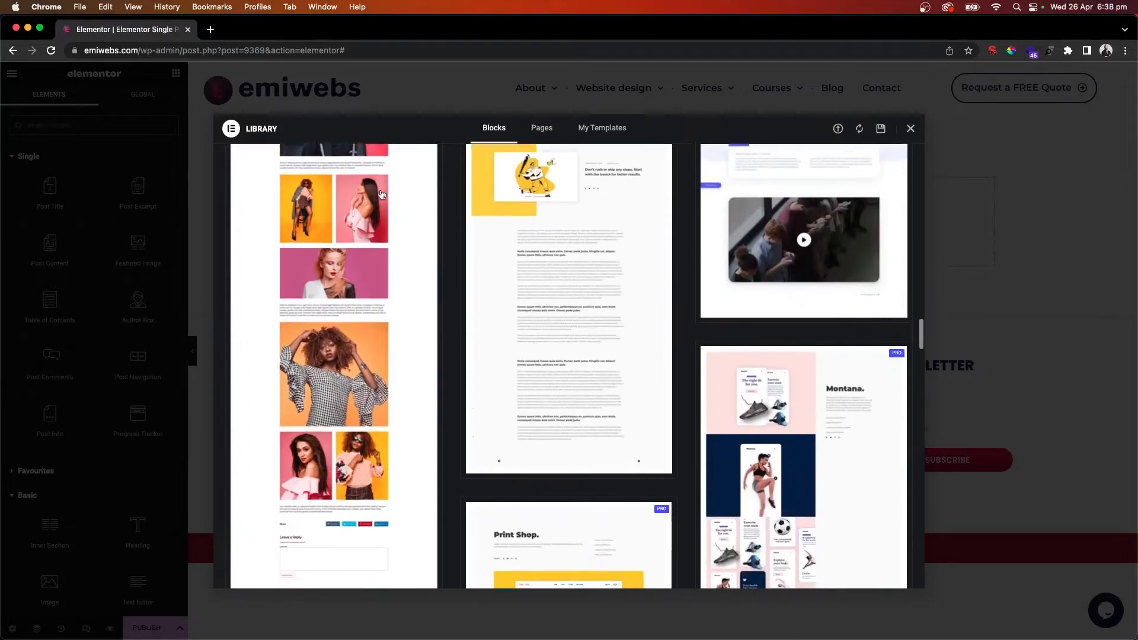
{"action": "scroll", "scroll_direction": "down", "scroll_amount": 3}
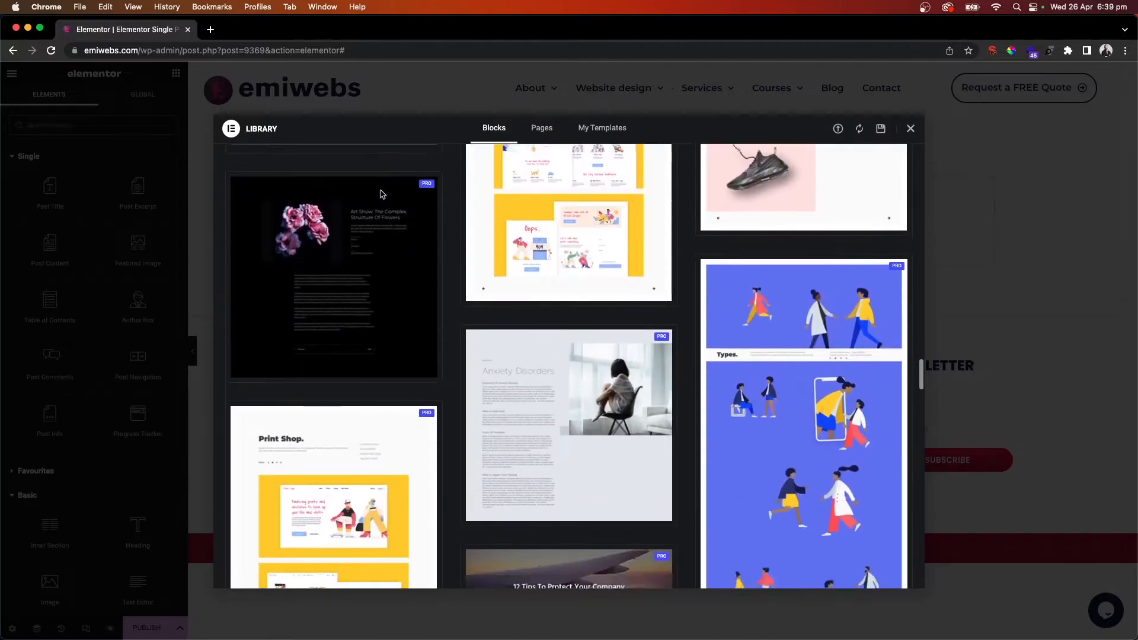
{"action": "scroll", "scroll_direction": "down", "scroll_amount": 3}
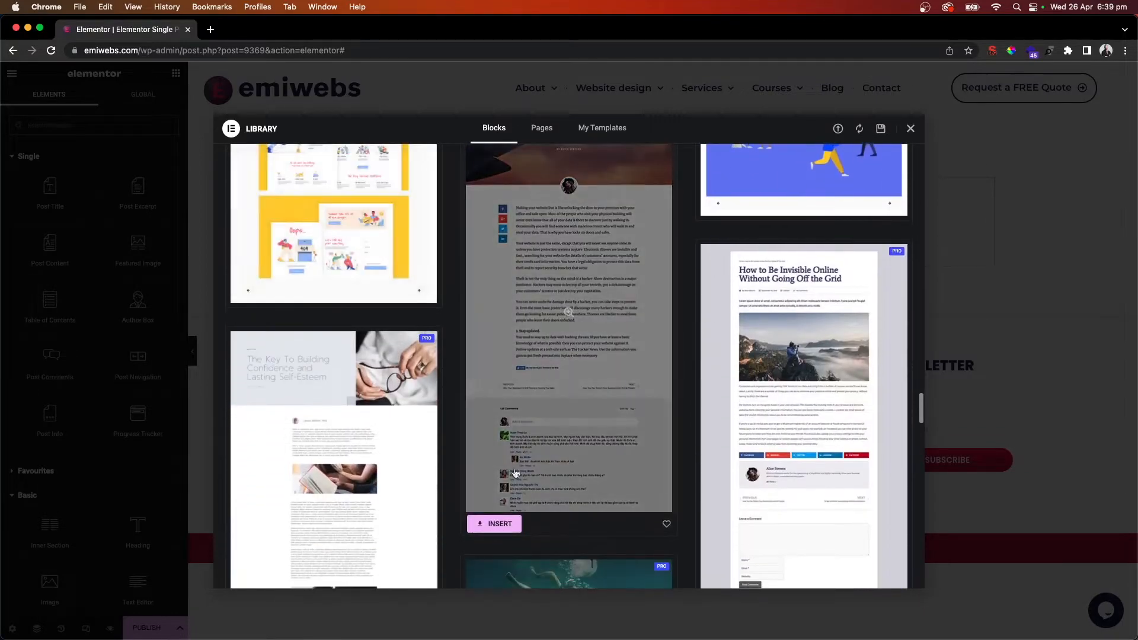
{"action": "left_click", "coordinate": [499, 524]}
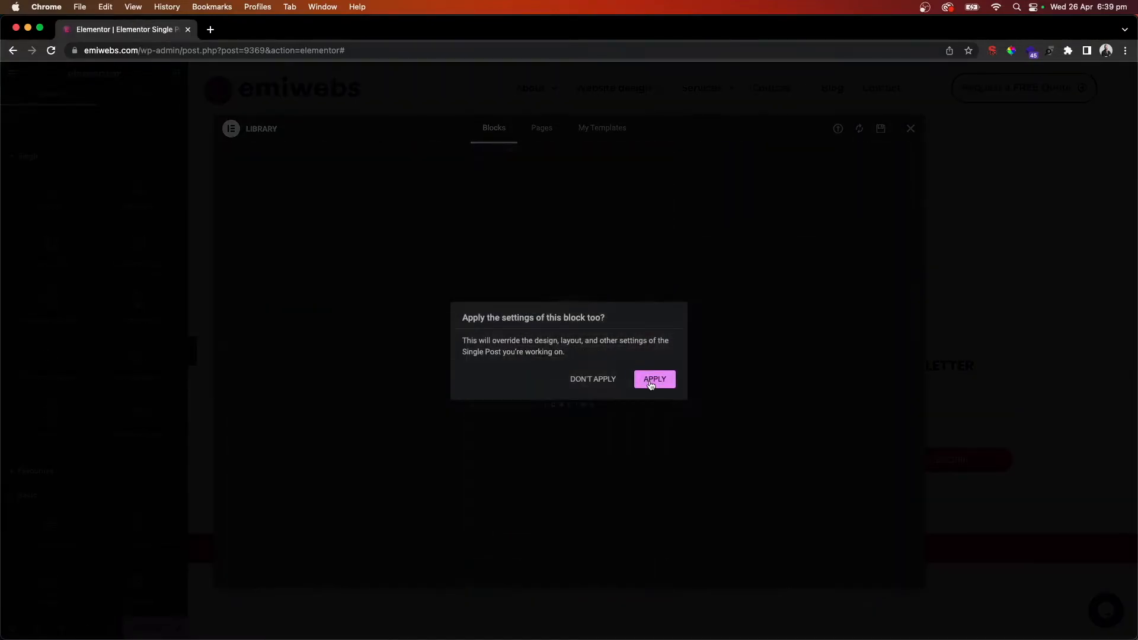
Apply the block's own settings along with the inserted design.
{"action": "left_click", "coordinate": [654, 379]}
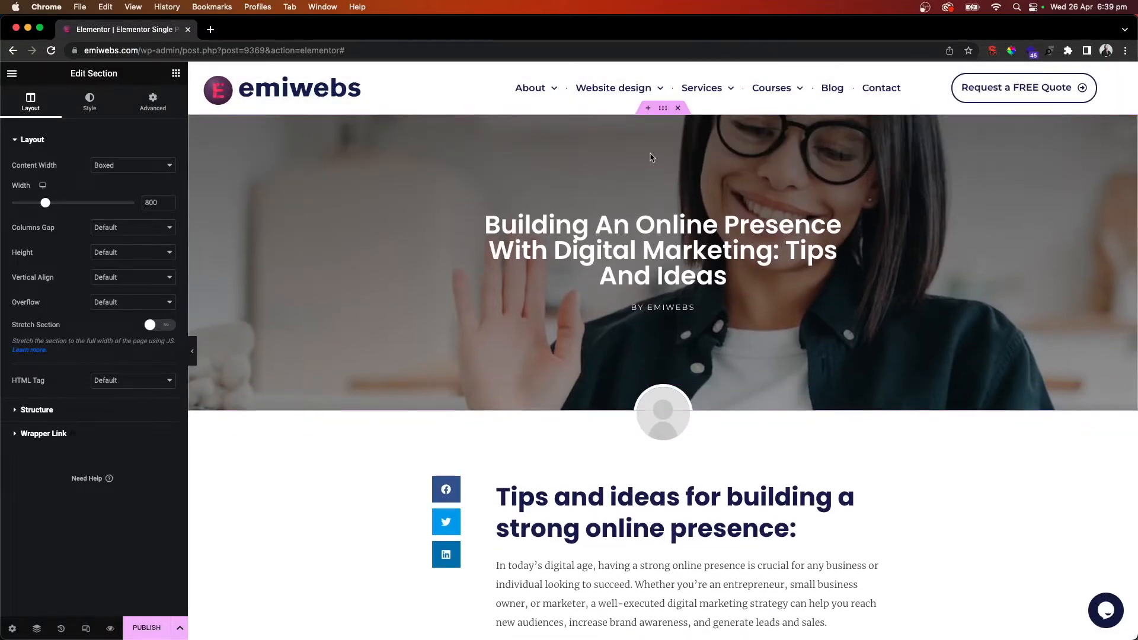
Select the post title and scroll through the template's content.
{"action": "left_click", "coordinate": [662, 250]}
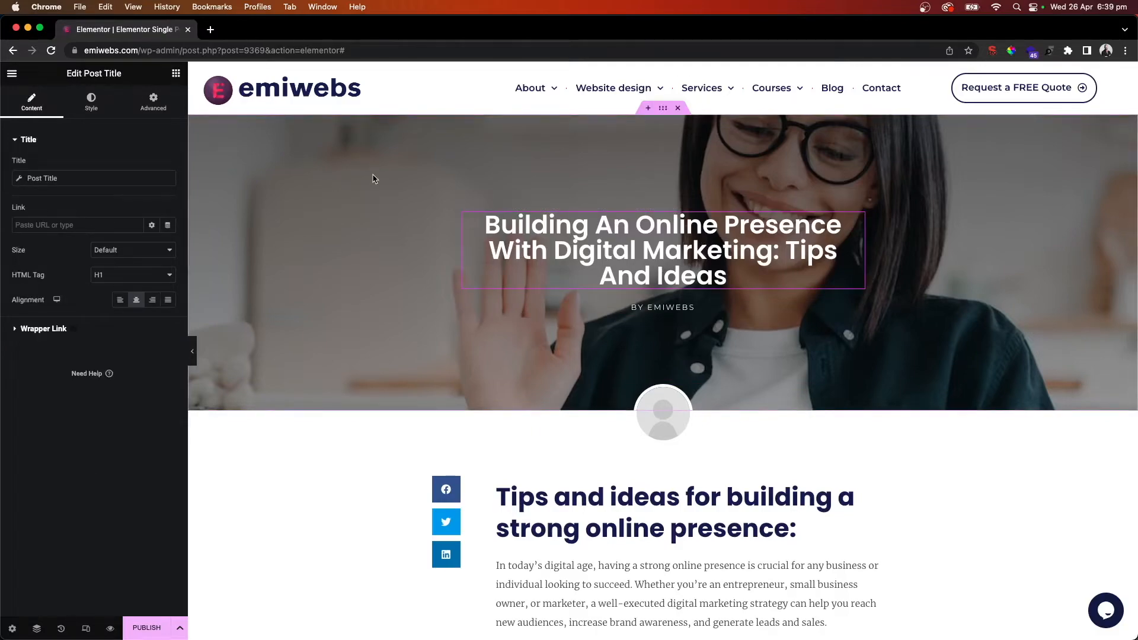
{"action": "scroll", "scroll_direction": "down", "scroll_amount": 3}
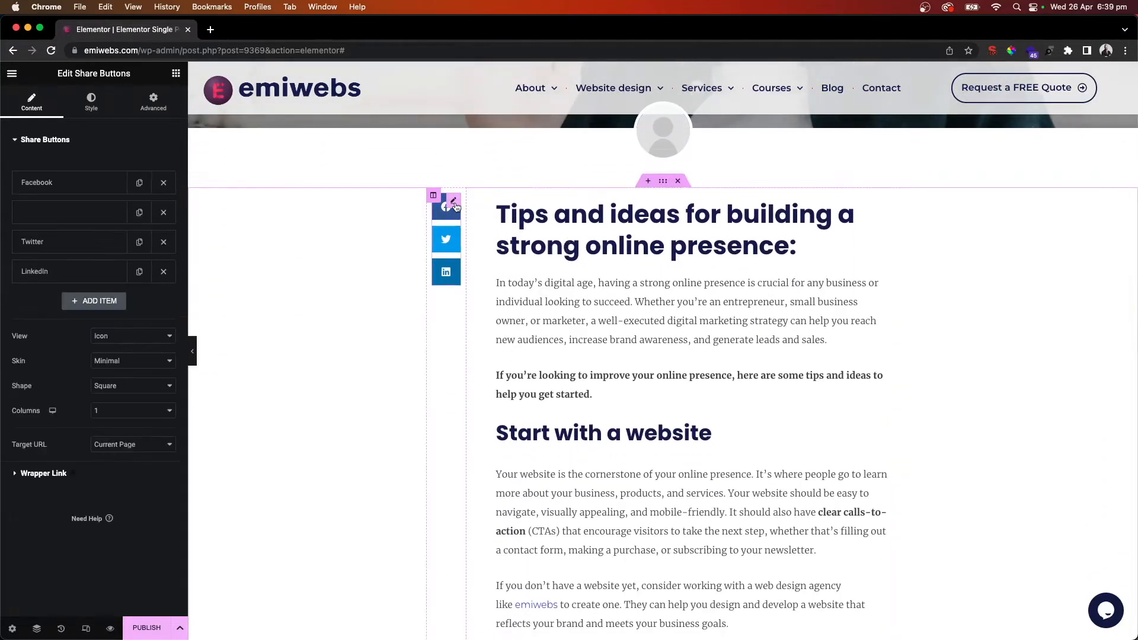
{"action": "scroll", "scroll_direction": "down", "scroll_amount": 3}
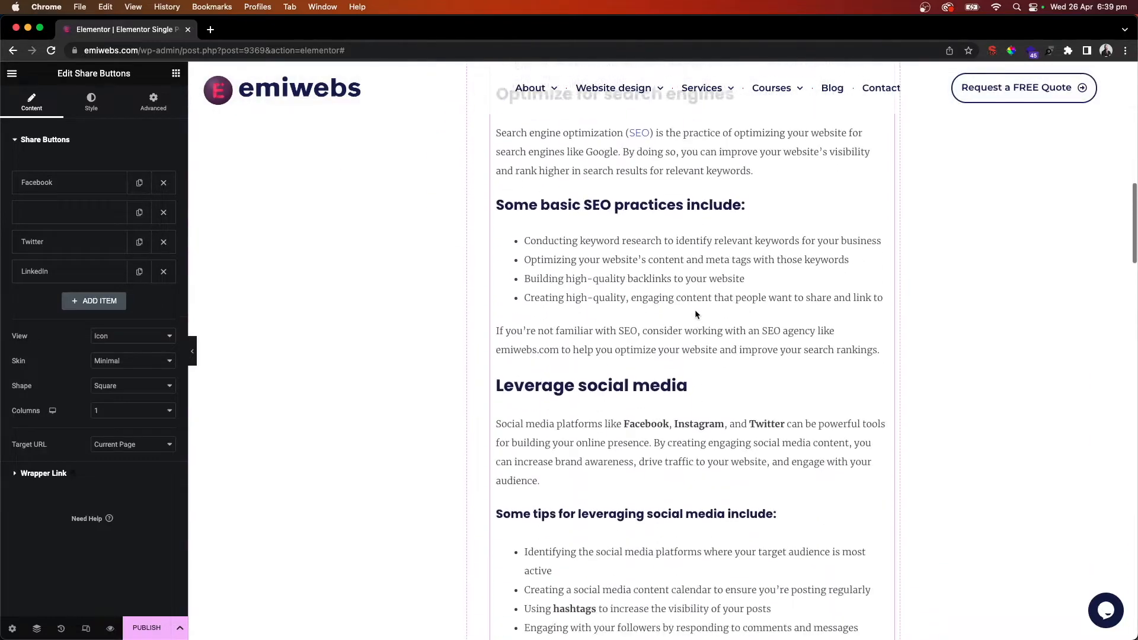
{"action": "scroll", "scroll_direction": "down", "scroll_amount": 3}
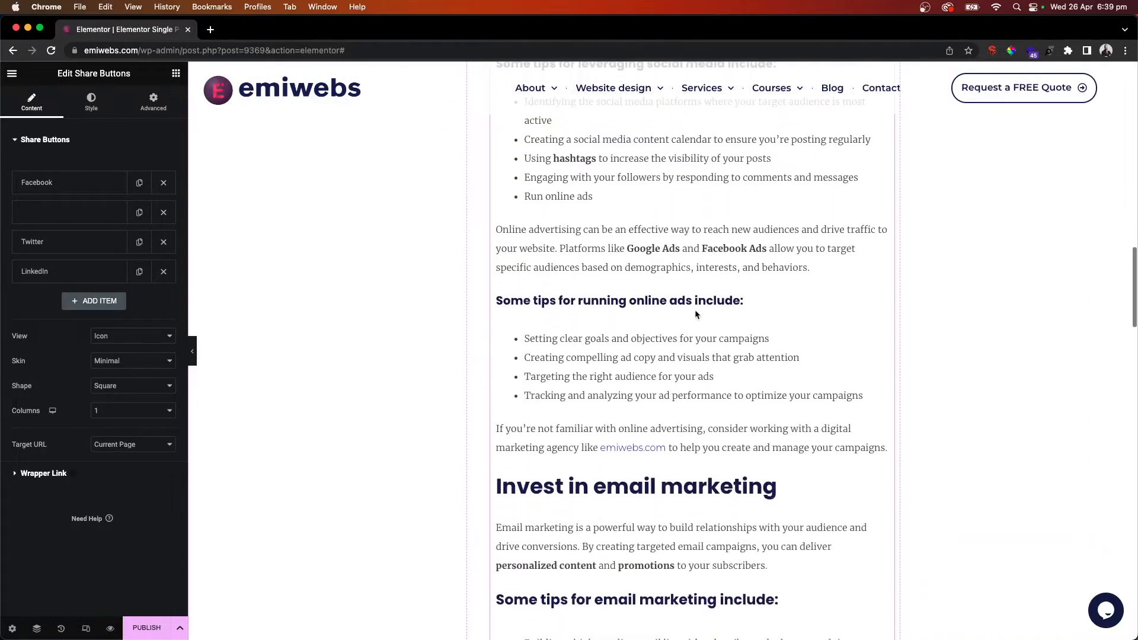
{"action": "scroll", "scroll_direction": "down", "scroll_amount": 3}
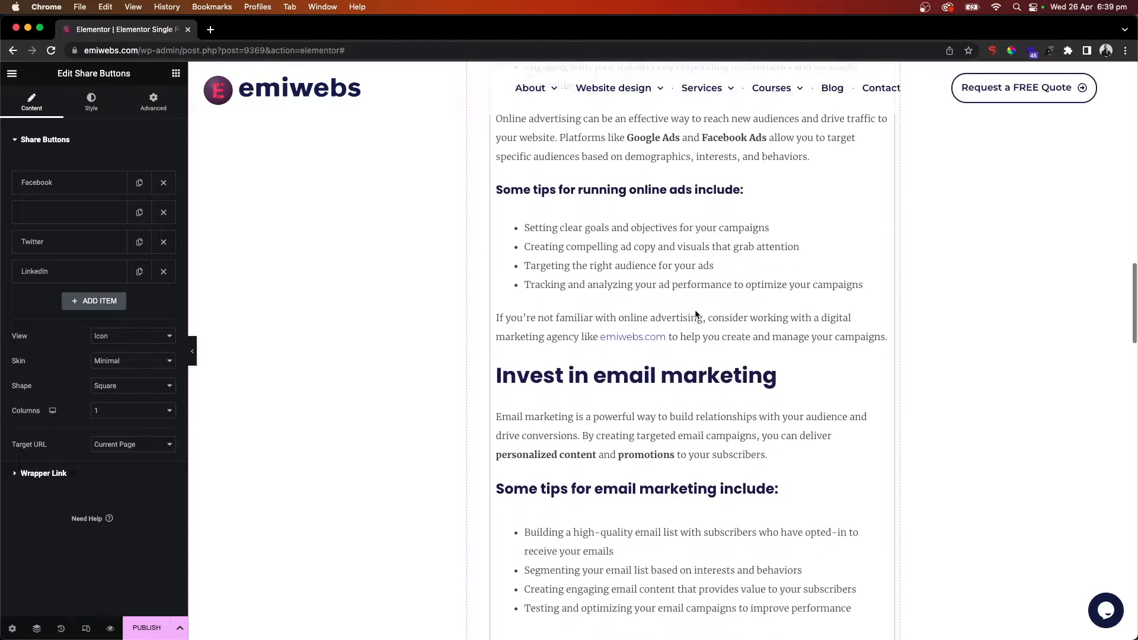
{"action": "scroll", "scroll_direction": "down", "scroll_amount": 3}
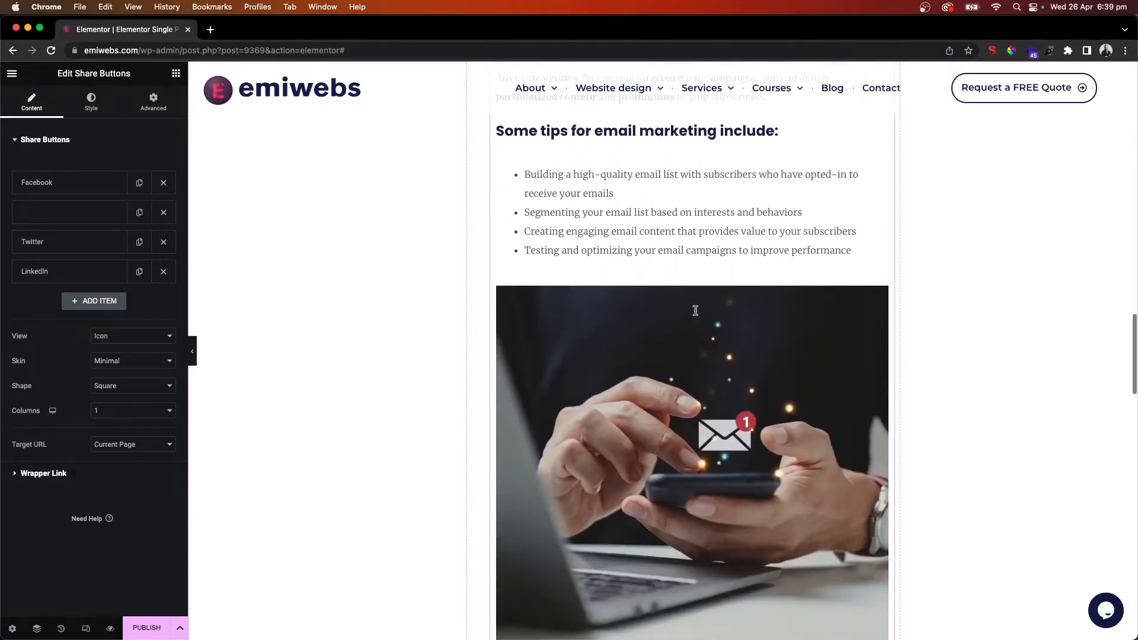
{"action": "scroll", "scroll_direction": "down", "scroll_amount": 3}
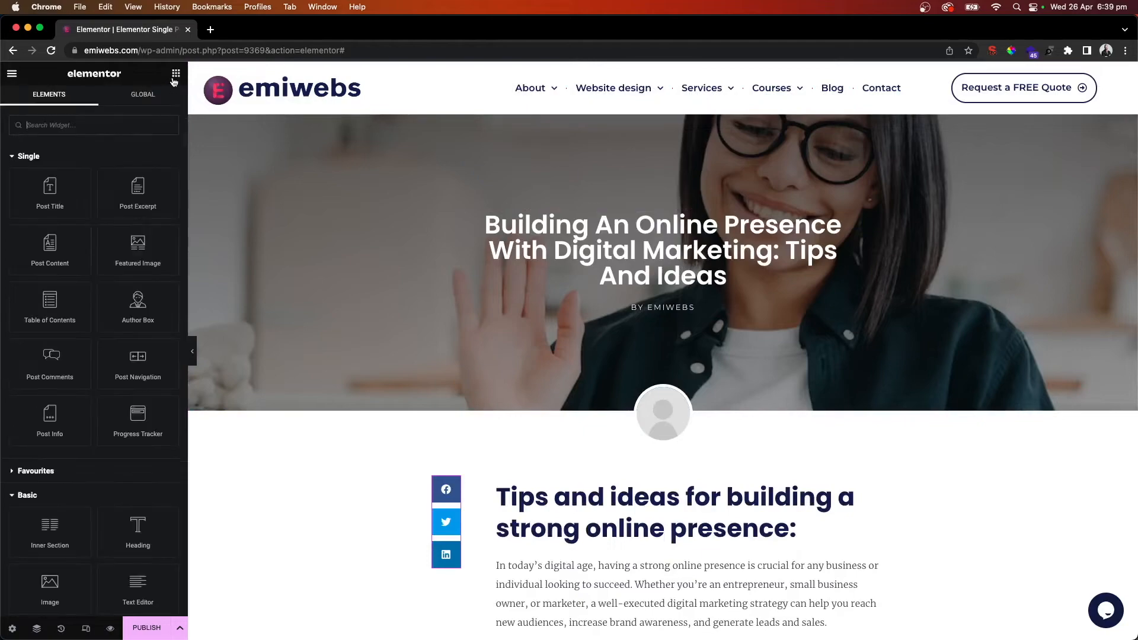
Delete the author profile picture section beneath the header.
{"action": "left_click", "coordinate": [581, 421]}
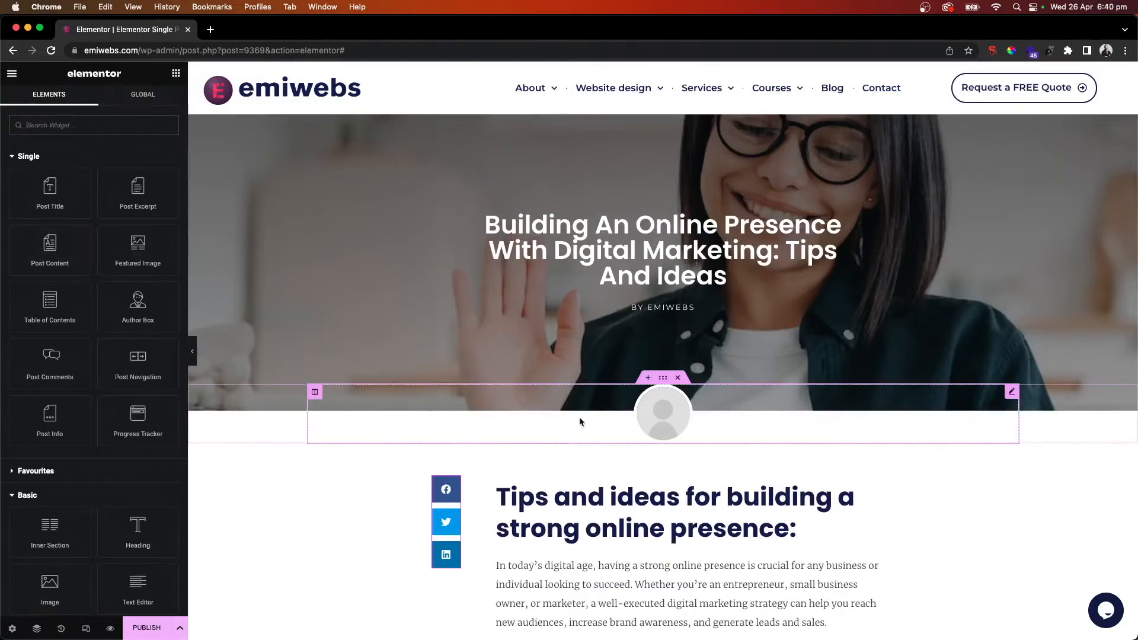
{"action": "left_click", "coordinate": [663, 413]}
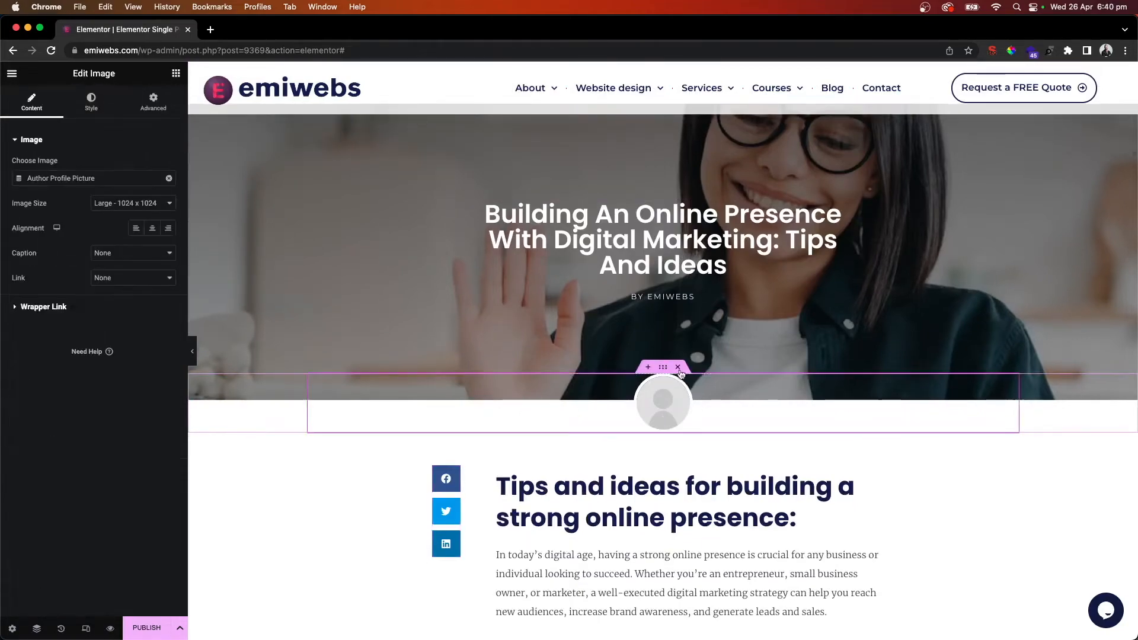
{"action": "left_click", "coordinate": [677, 366]}
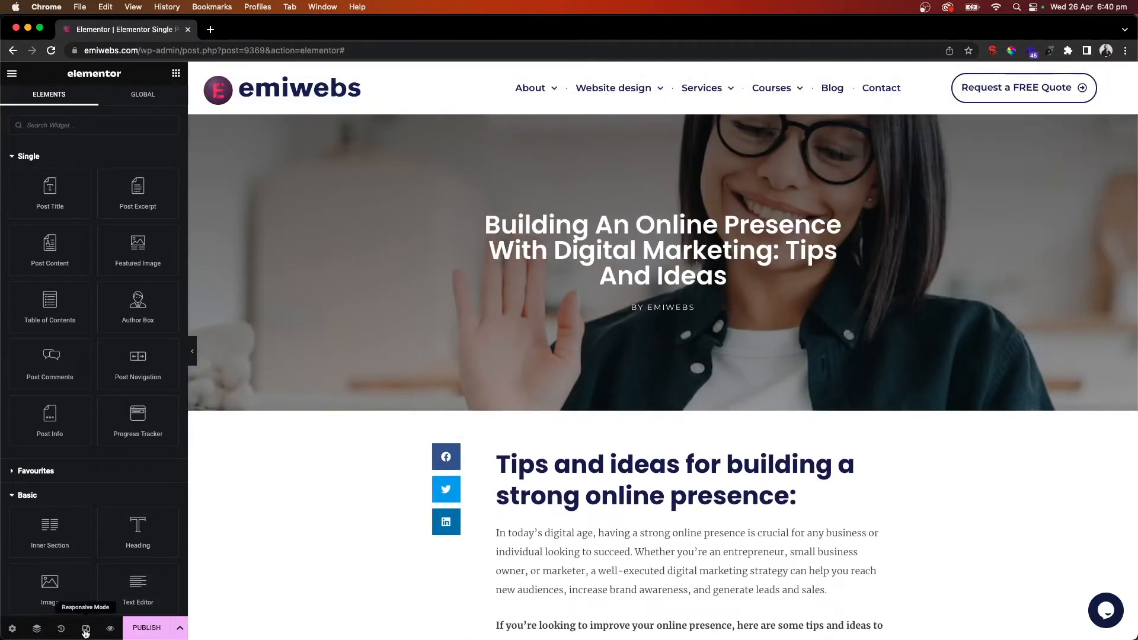
Preview the template in responsive mode at Tablet, then Mobile width.
{"action": "left_click", "coordinate": [85, 628]}
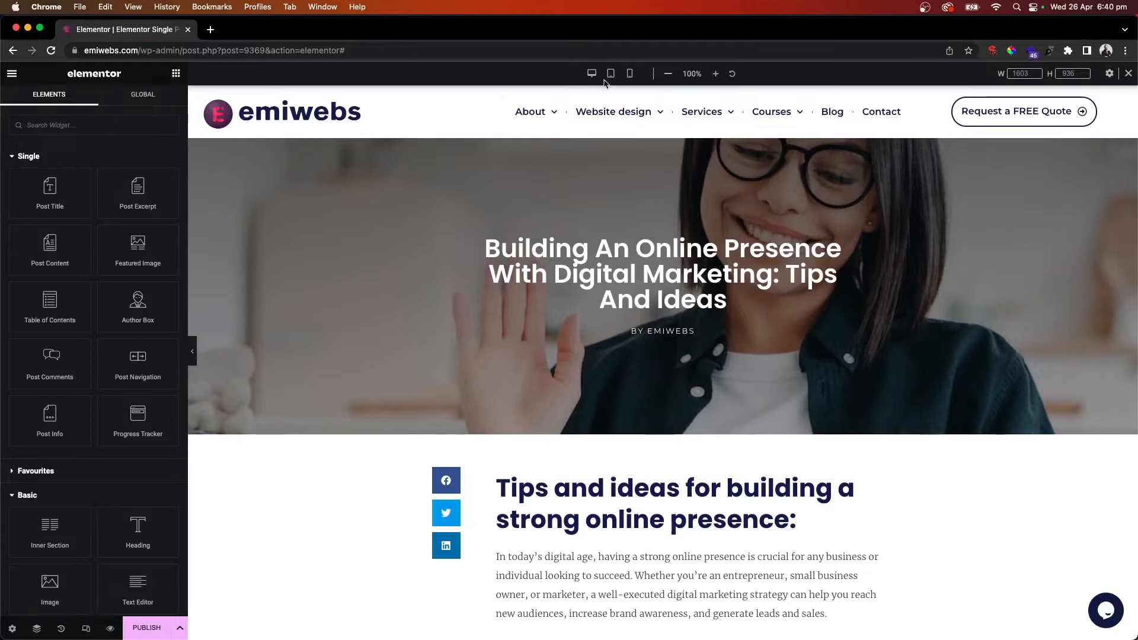
{"action": "left_click", "coordinate": [611, 74]}
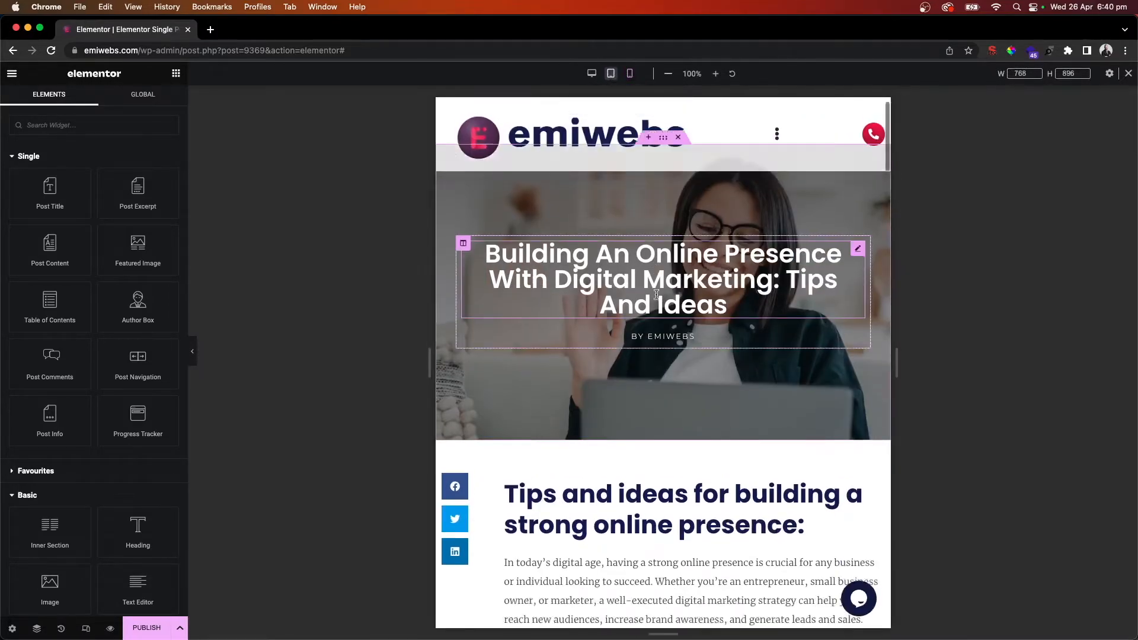
{"action": "scroll", "scroll_direction": "down", "scroll_amount": 3}
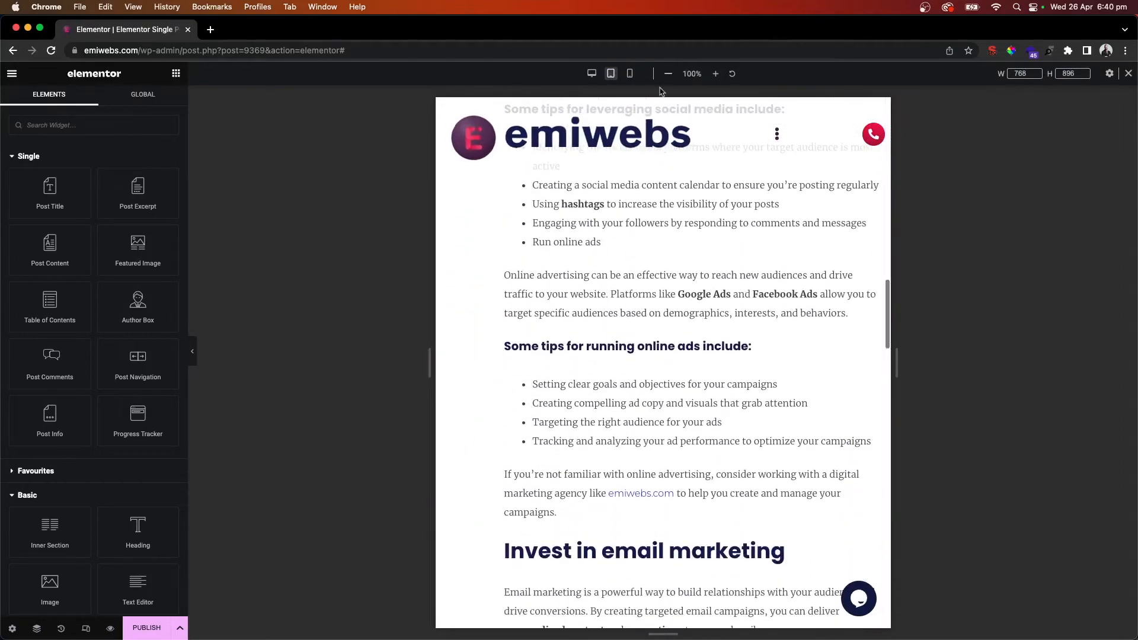
{"action": "left_click", "coordinate": [628, 73]}
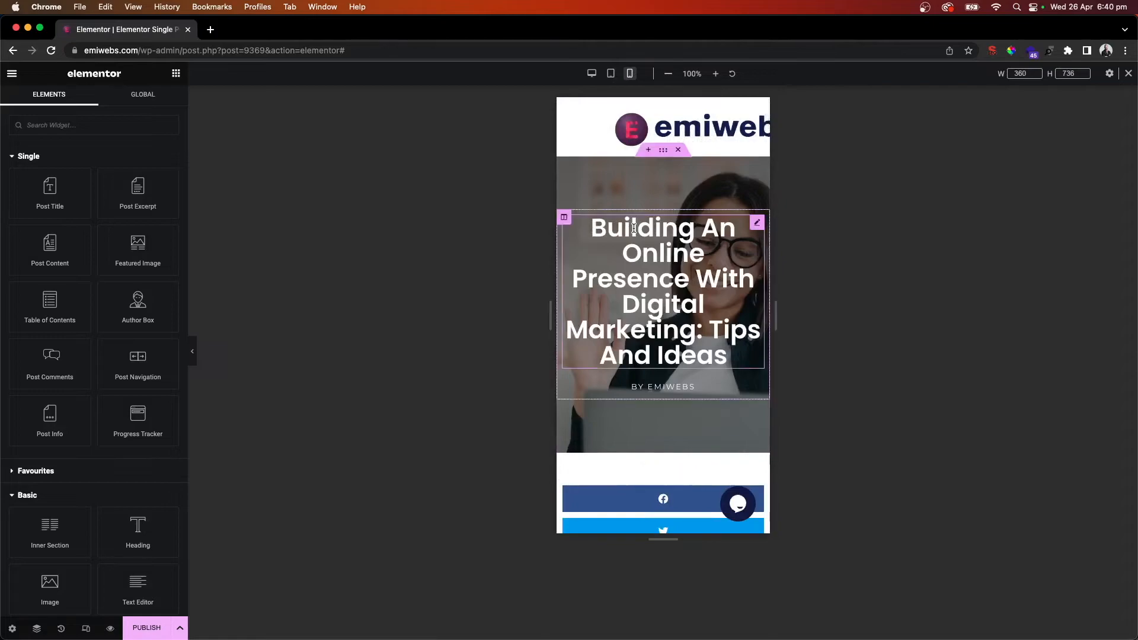
Set the post title's mobile typography to 32 px, weight 600, capitalised.
{"action": "left_click", "coordinate": [662, 291]}
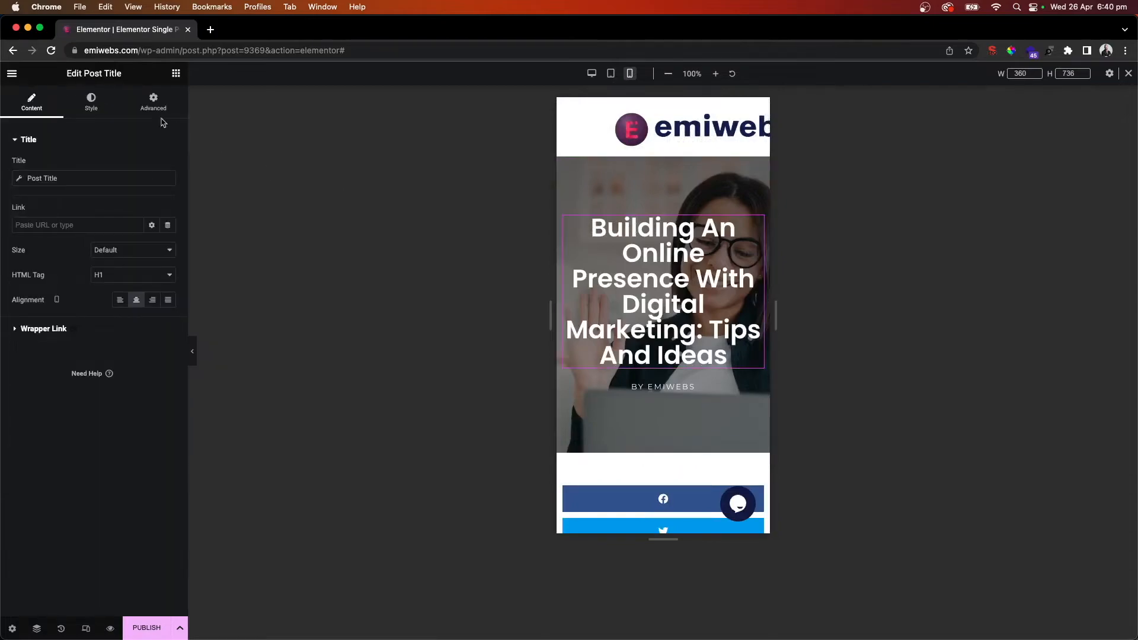
{"action": "left_click", "coordinate": [90, 101]}
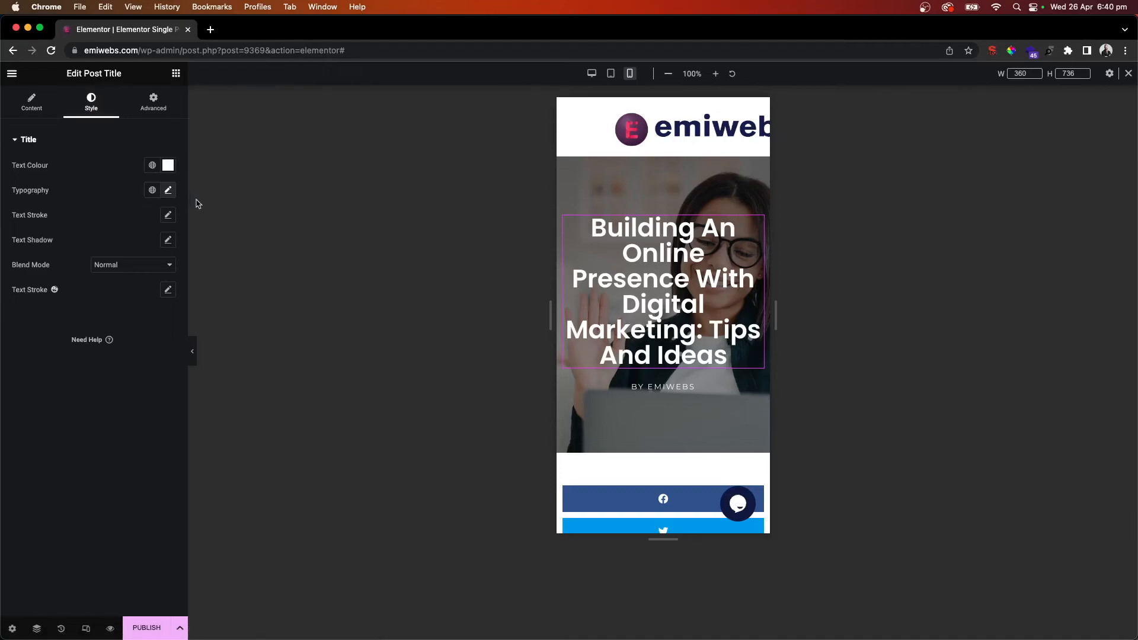
{"action": "left_click", "coordinate": [168, 190]}
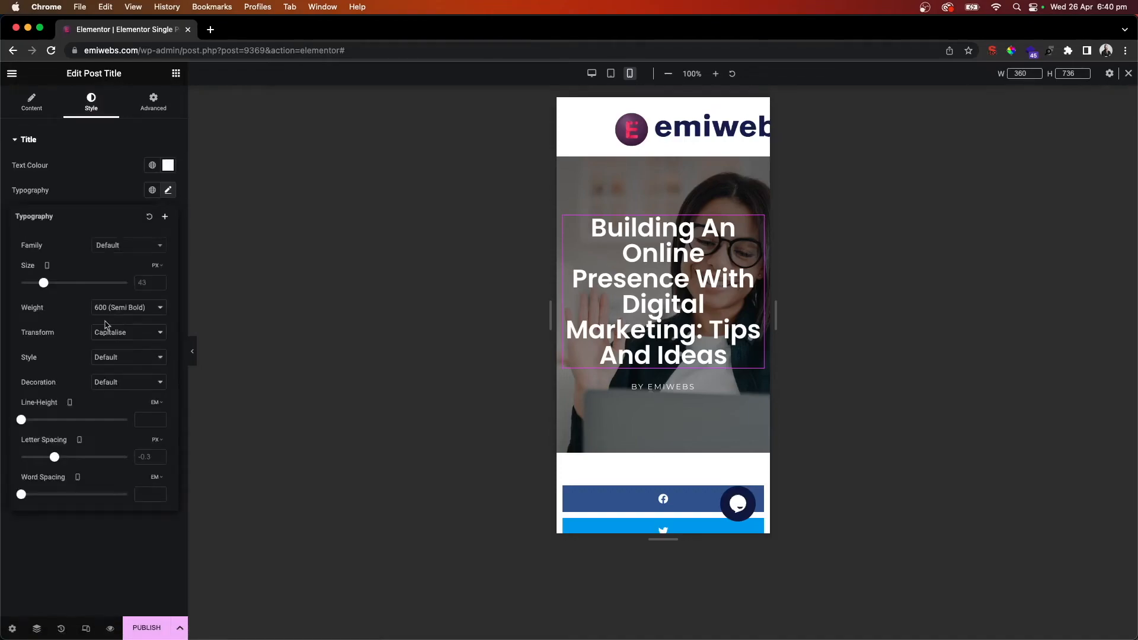
{"action": "left_click_drag", "start_coordinate": [43, 282], "coordinate": [37, 282]}
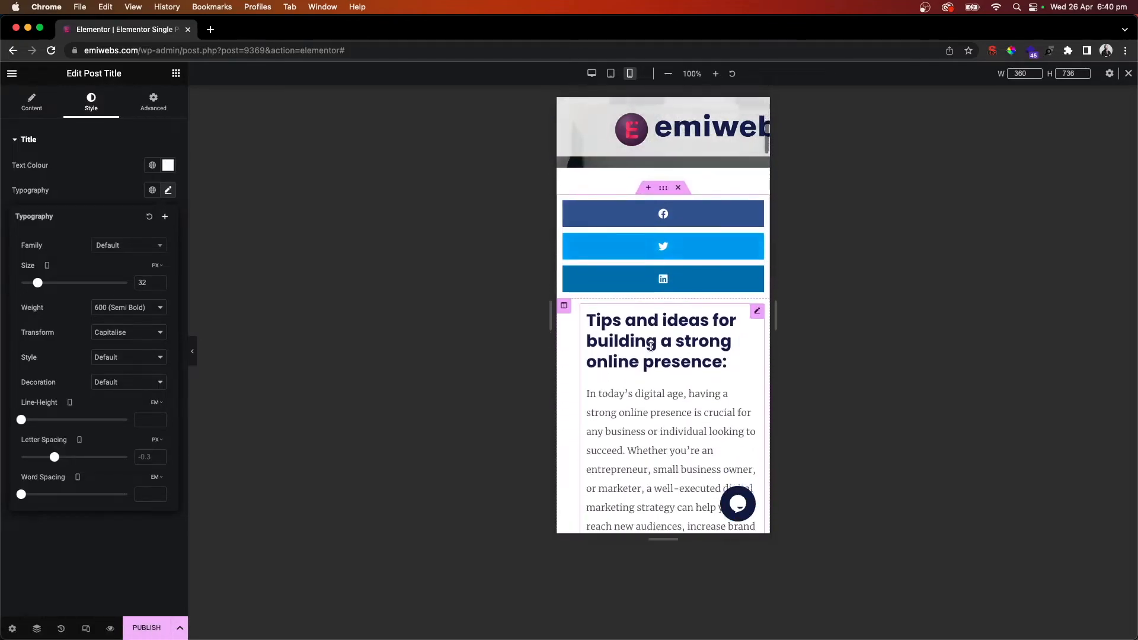
{"action": "scroll", "scroll_direction": "down", "scroll_amount": 3}
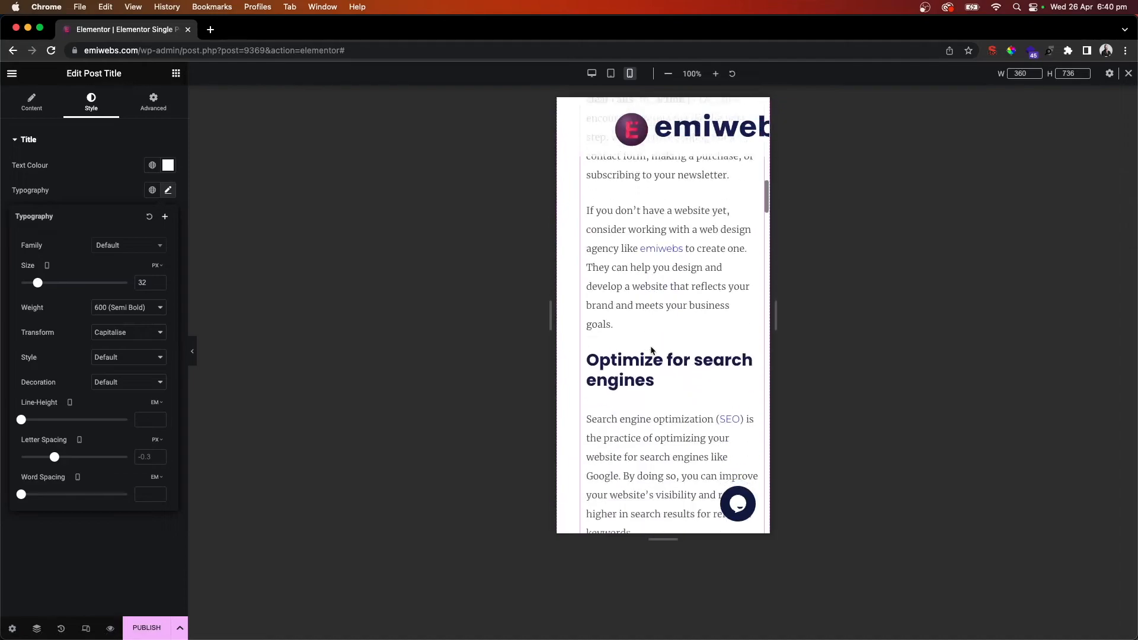
{"action": "scroll", "scroll_direction": "down", "scroll_amount": 3}
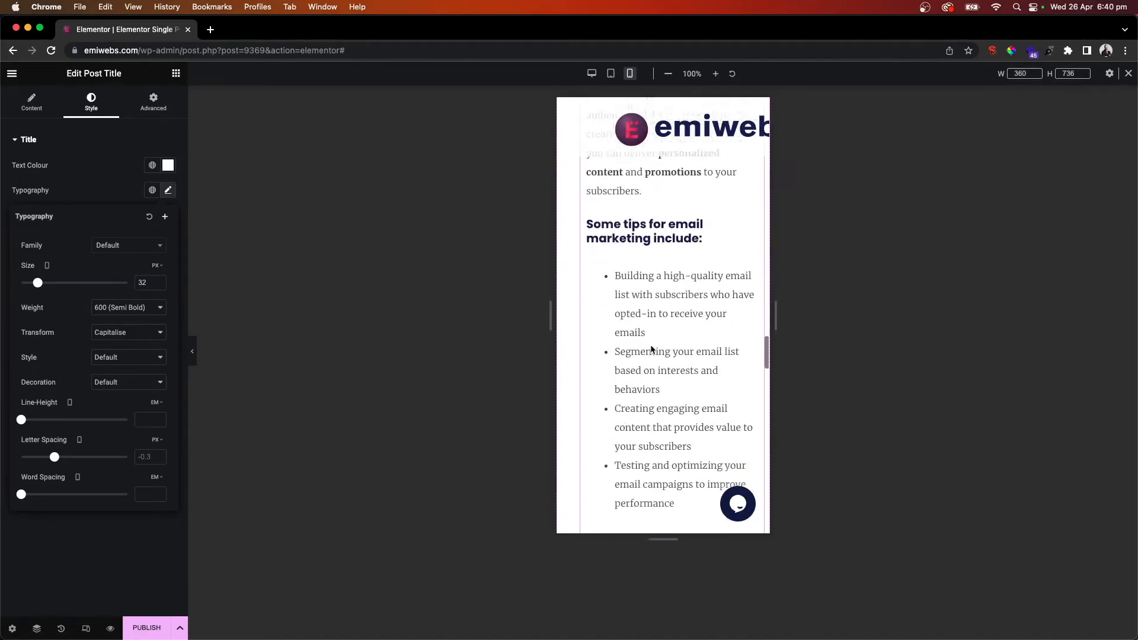
{"action": "scroll", "scroll_direction": "down", "scroll_amount": 3}
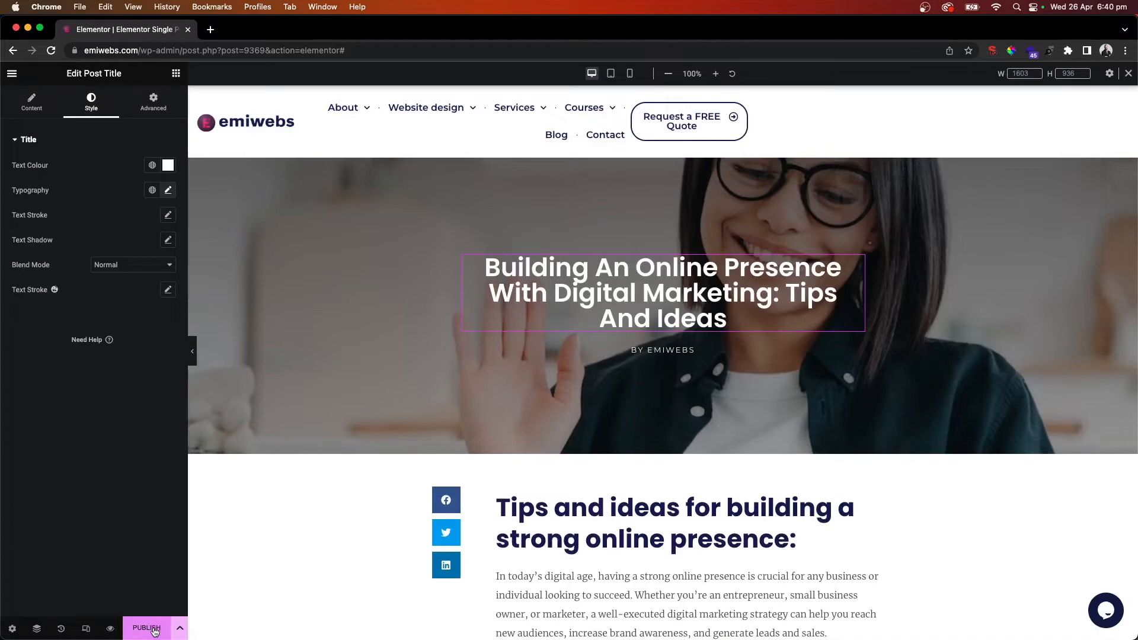
Publish the template with an Include > Posts display condition and save.
{"action": "left_click", "coordinate": [146, 628]}
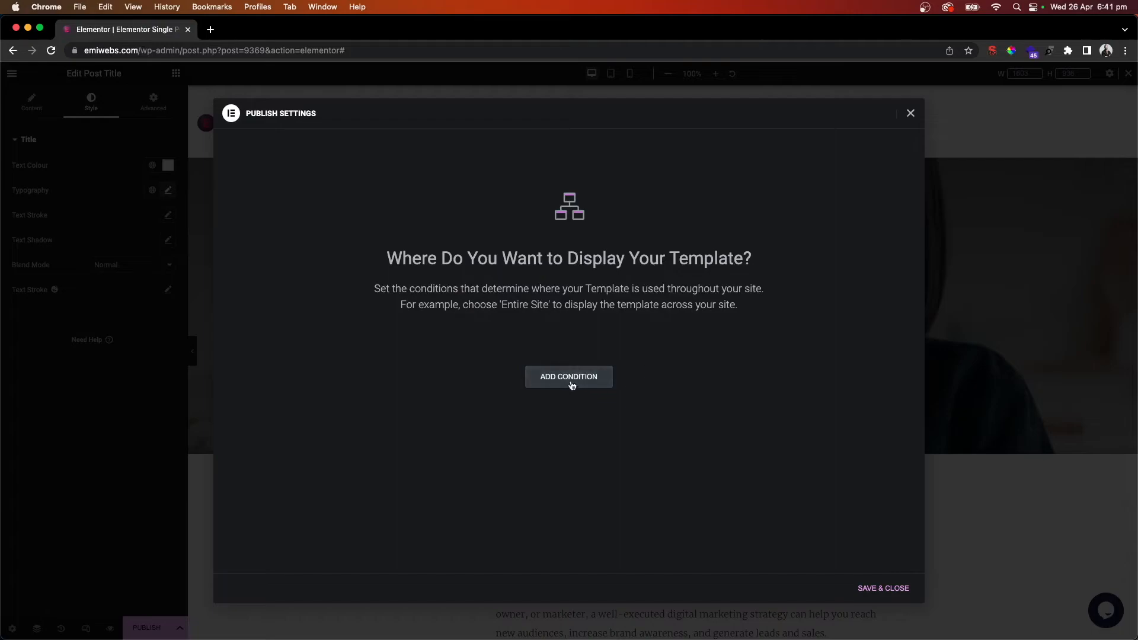
{"action": "left_click", "coordinate": [568, 377]}
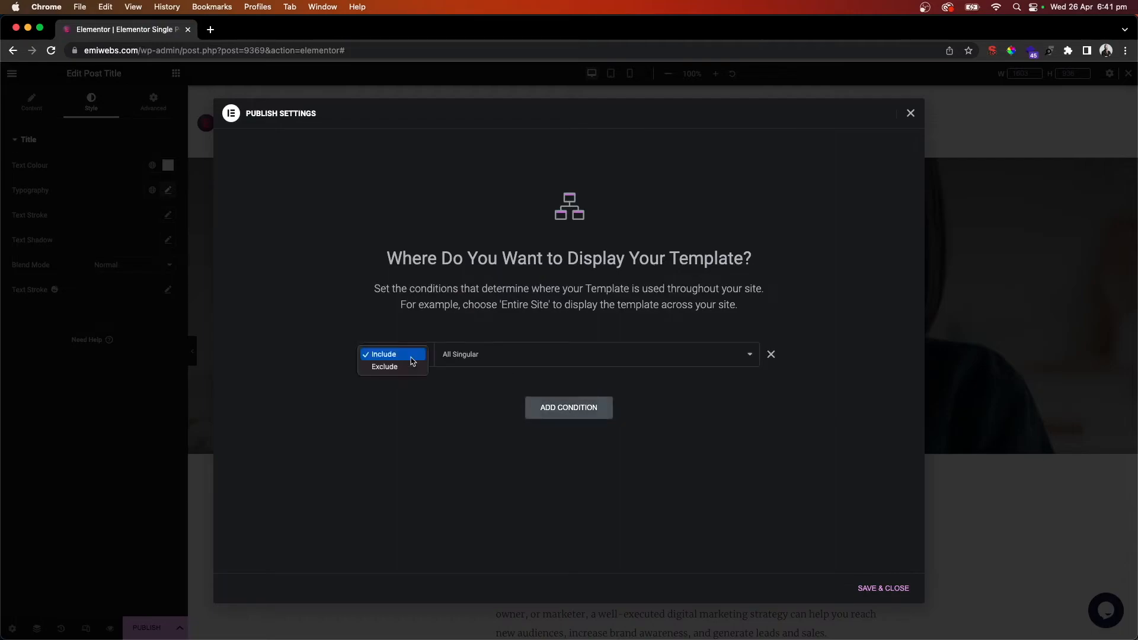
{"action": "left_click", "coordinate": [382, 355]}
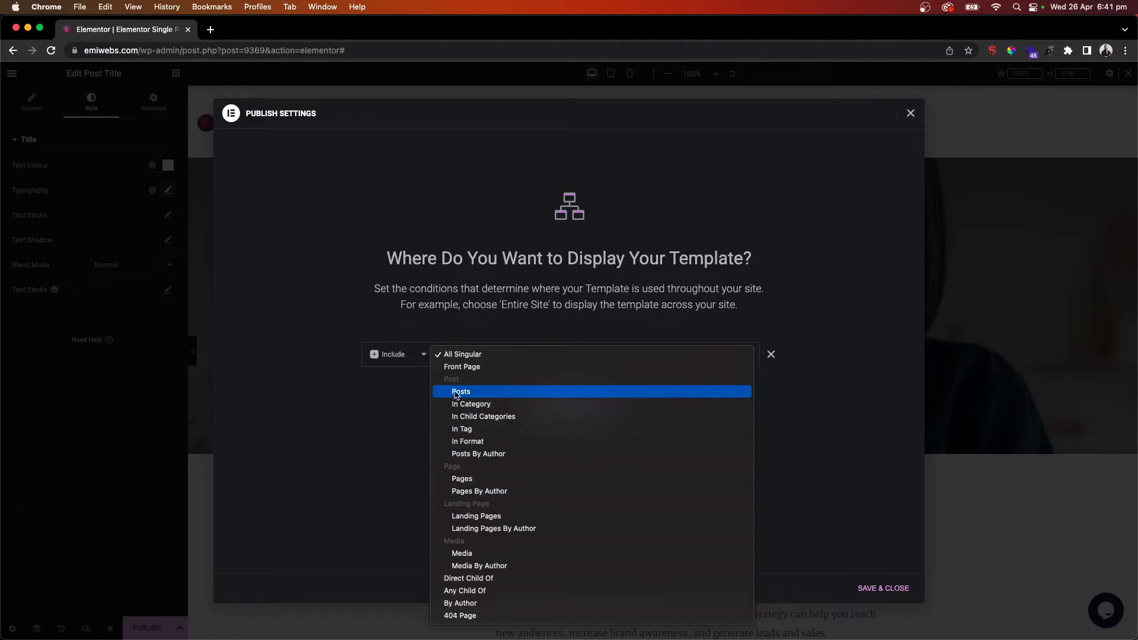
{"action": "left_click", "coordinate": [460, 392]}
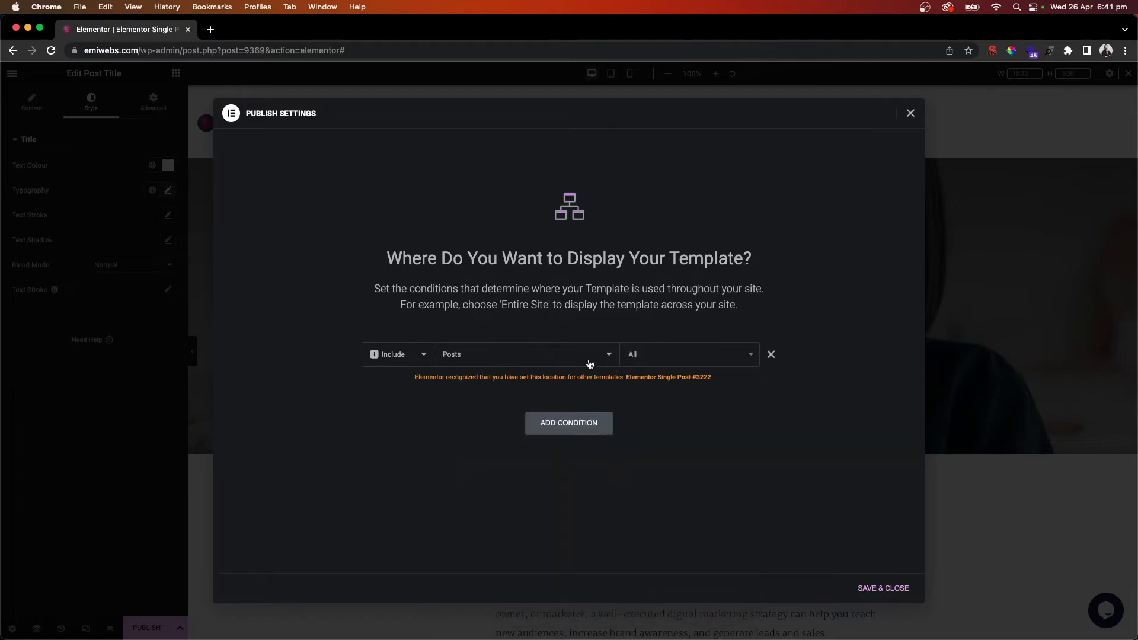
{"action": "mouse_move", "coordinate": [686, 364]}
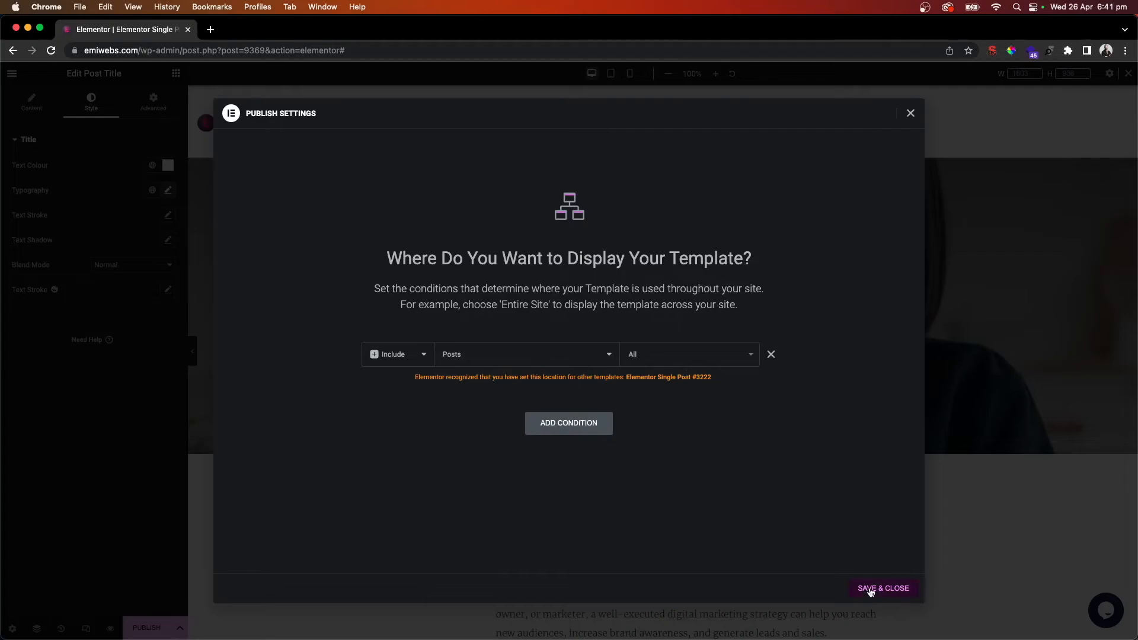
{"action": "left_click", "coordinate": [883, 588]}
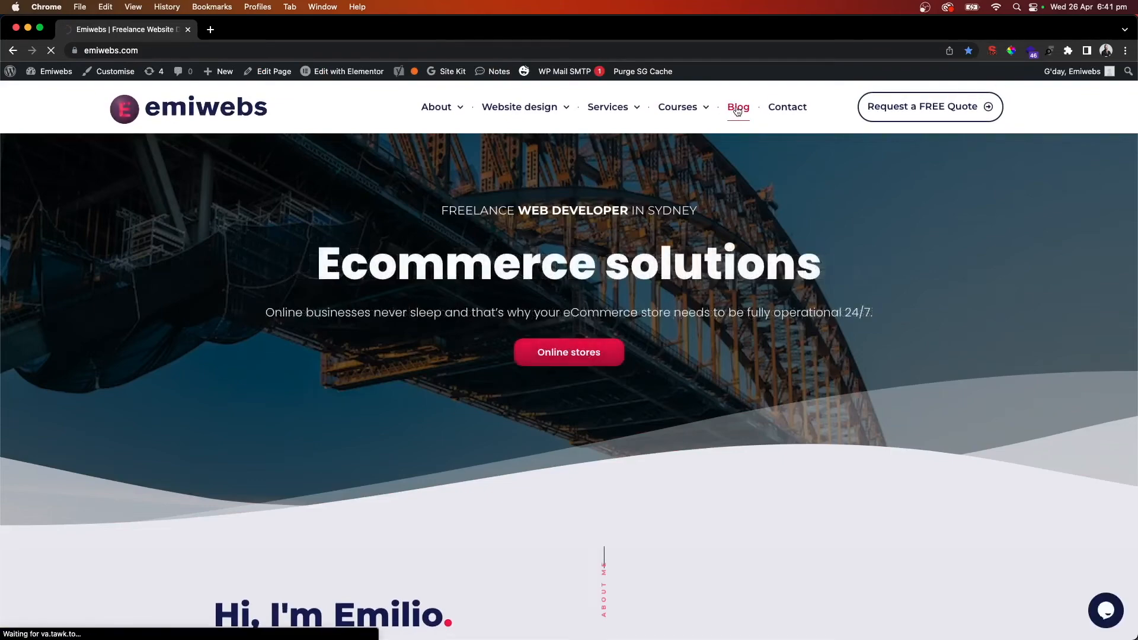
View the Building an Online Presence post's new layout, then open the Progressive Web Apps post.
{"action": "left_click", "coordinate": [738, 107]}
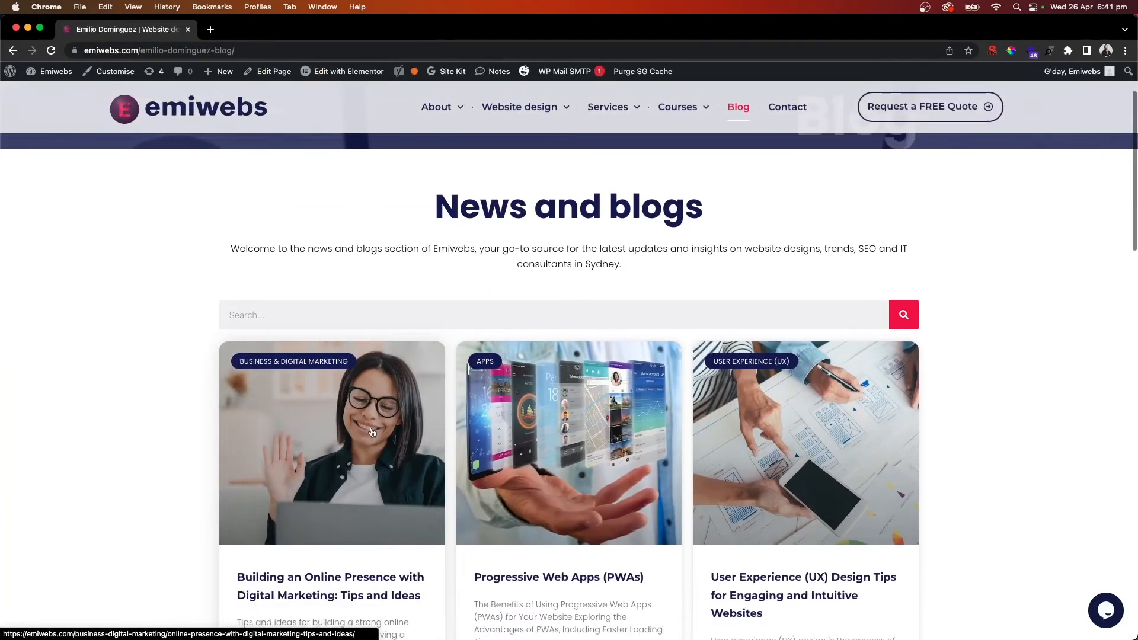
{"action": "left_click", "coordinate": [332, 444]}
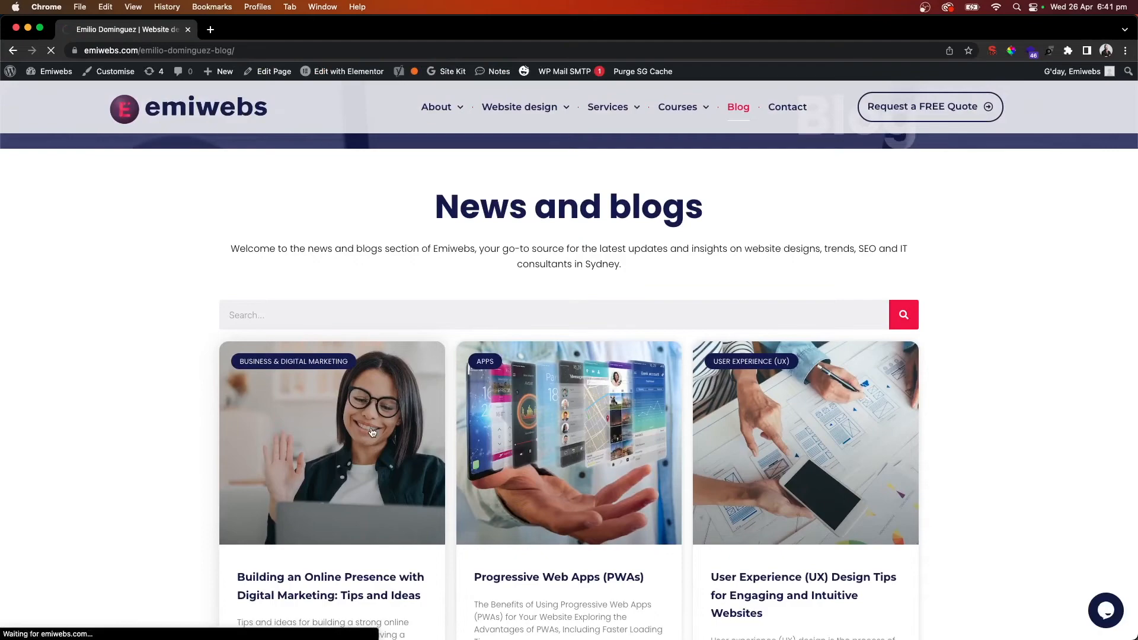
{"action": "left_click", "coordinate": [332, 444]}
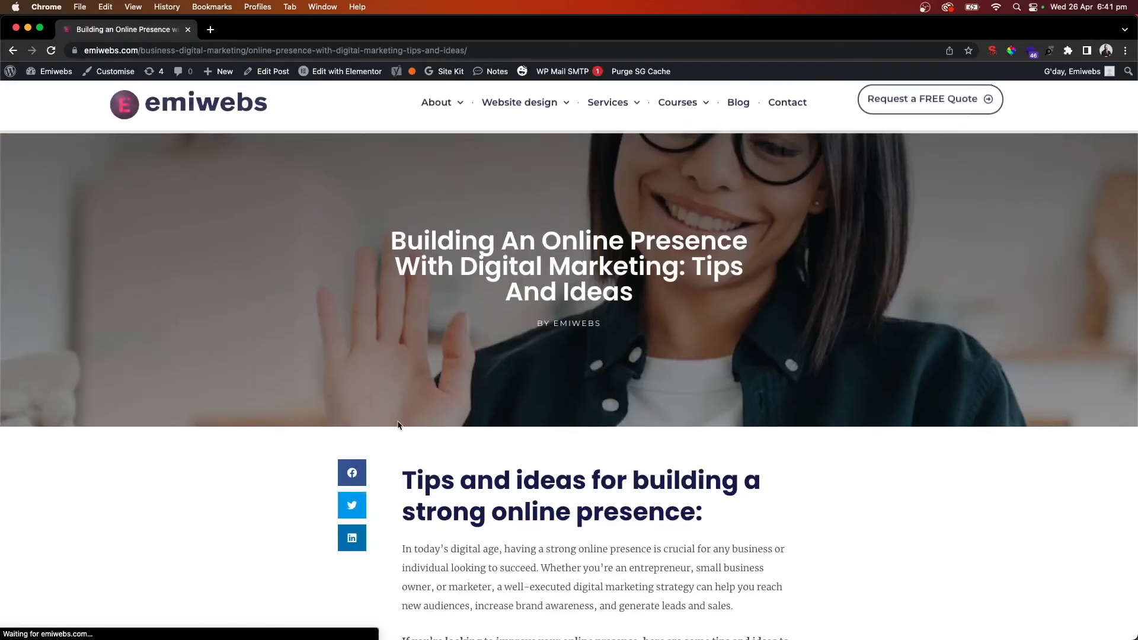
{"action": "scroll", "scroll_direction": "down", "scroll_amount": 3}
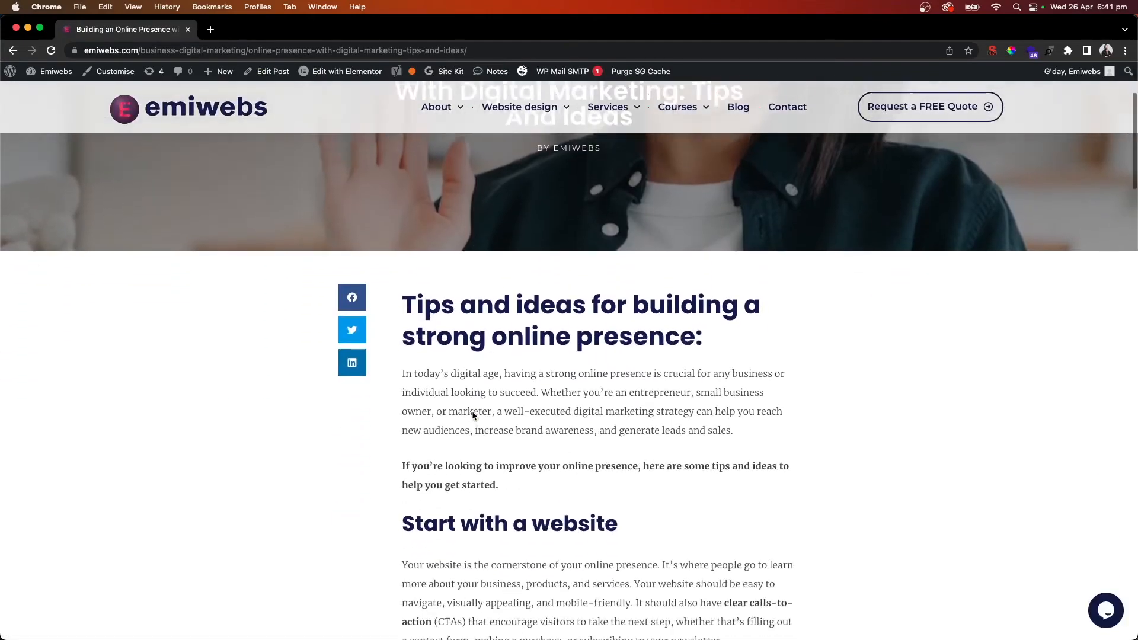
{"action": "scroll", "scroll_direction": "down", "scroll_amount": 3}
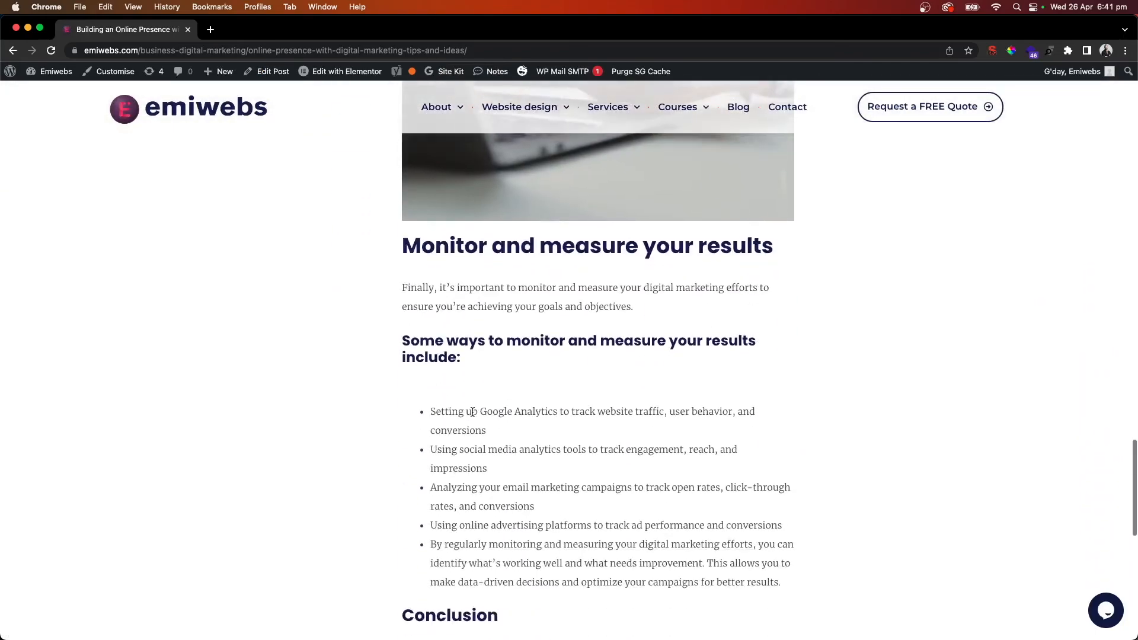
{"action": "scroll", "scroll_direction": "down", "scroll_amount": 3}
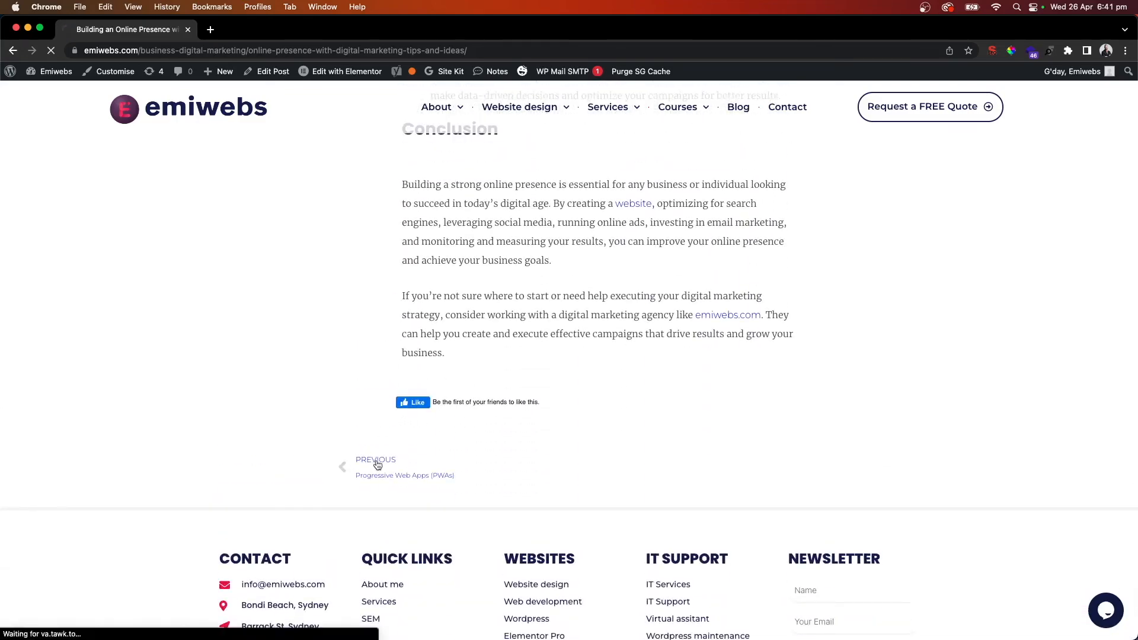
{"action": "left_click", "coordinate": [404, 470]}
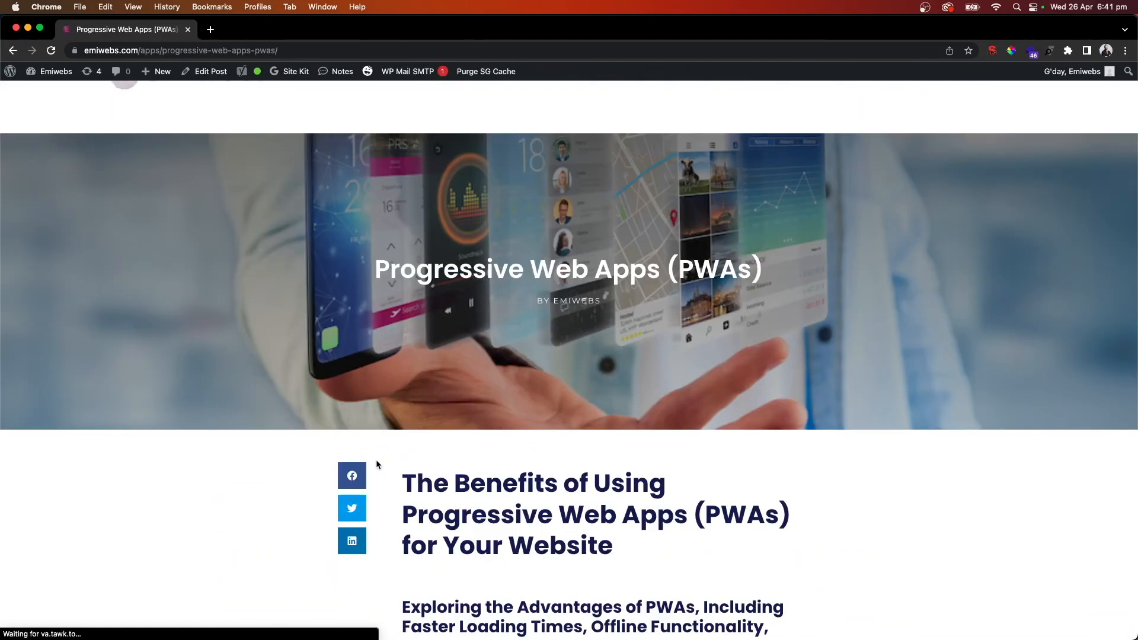
{"action": "scroll", "scroll_direction": "down", "scroll_amount": 3}
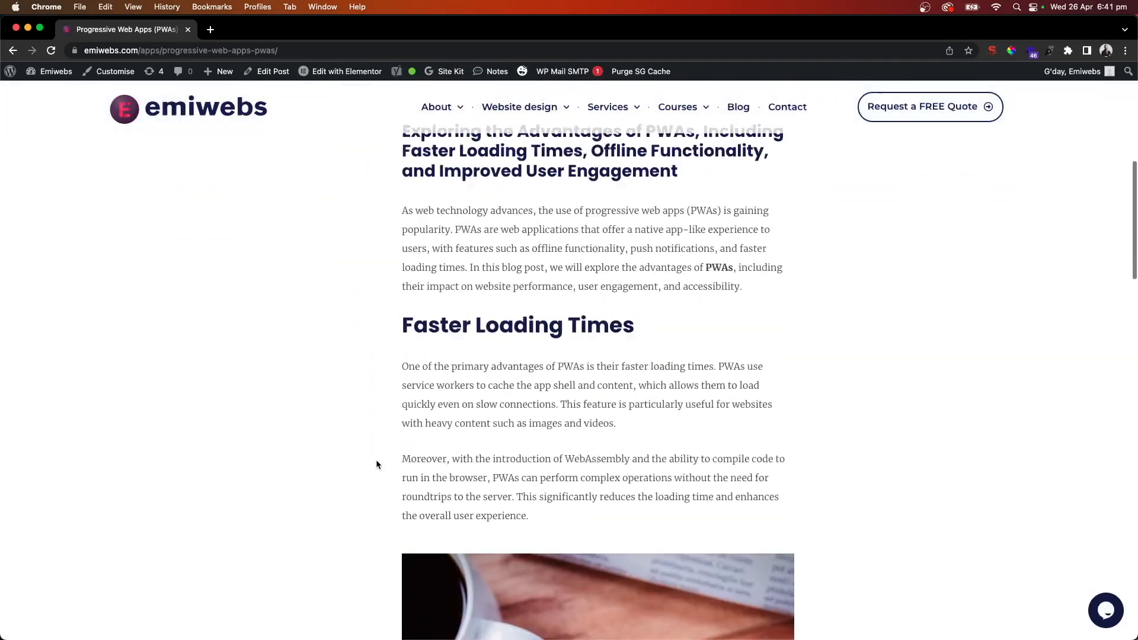
{"action": "scroll", "scroll_direction": "up", "scroll_amount": 3}
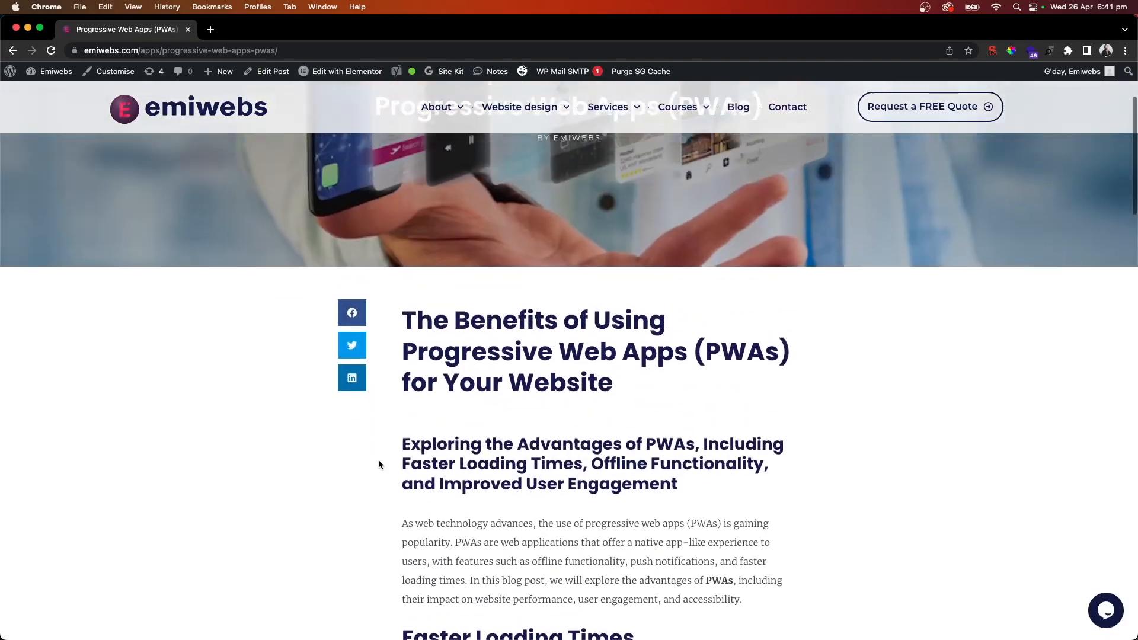
{"action": "scroll", "scroll_direction": "down", "scroll_amount": 3}
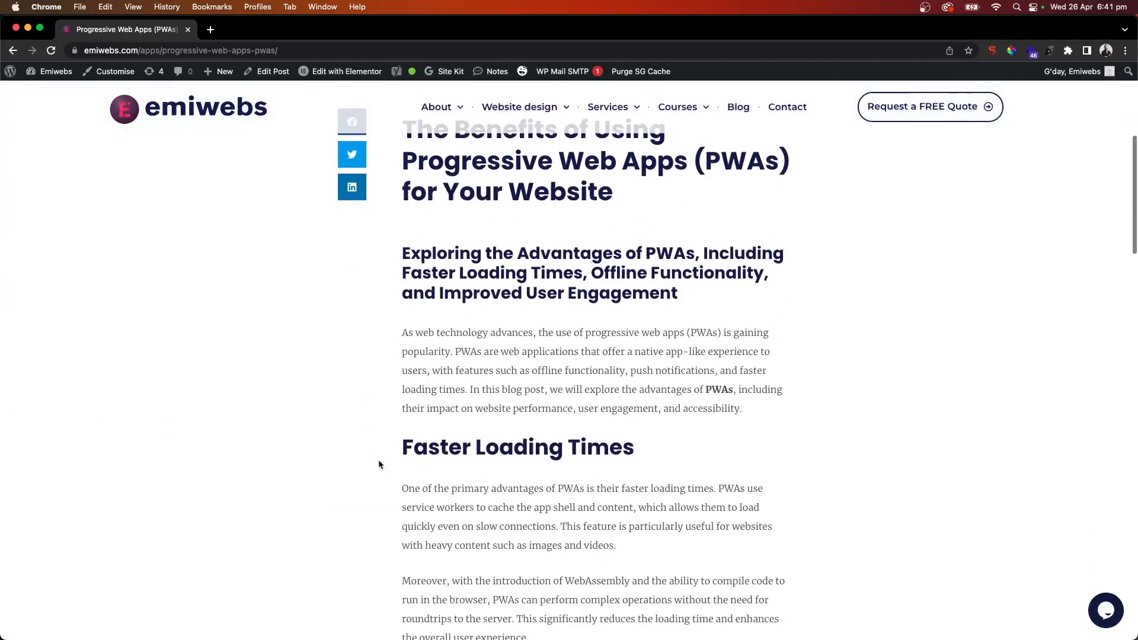
{"action": "scroll", "scroll_direction": "down", "scroll_amount": 3}
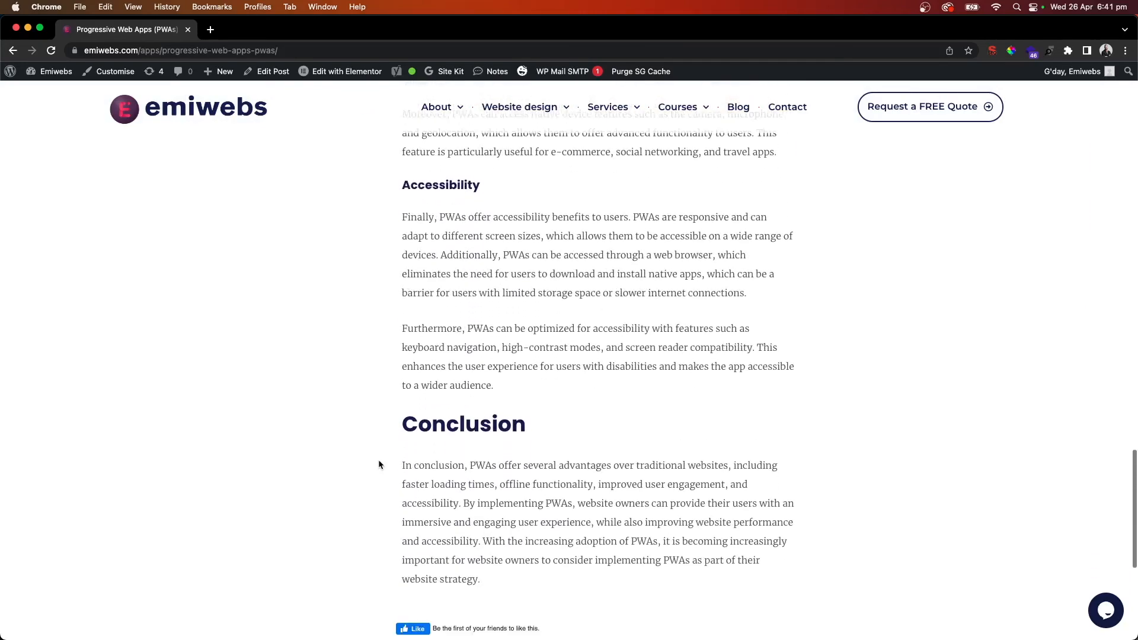
{"action": "scroll", "scroll_direction": "down", "scroll_amount": 3}
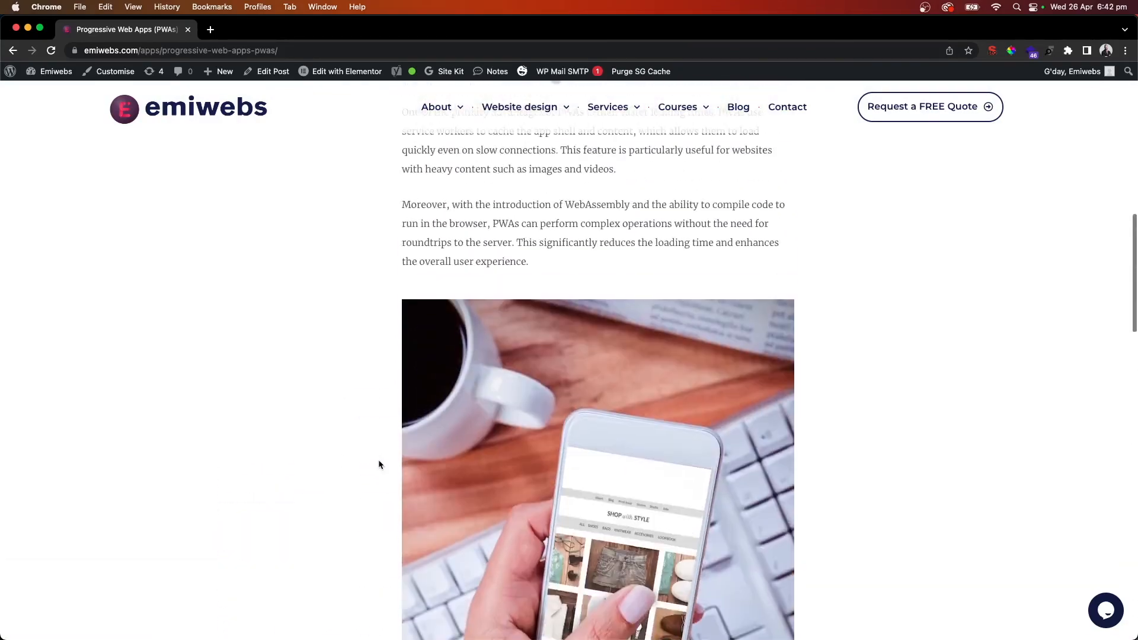
{"action": "scroll", "scroll_direction": "up", "scroll_amount": 3}
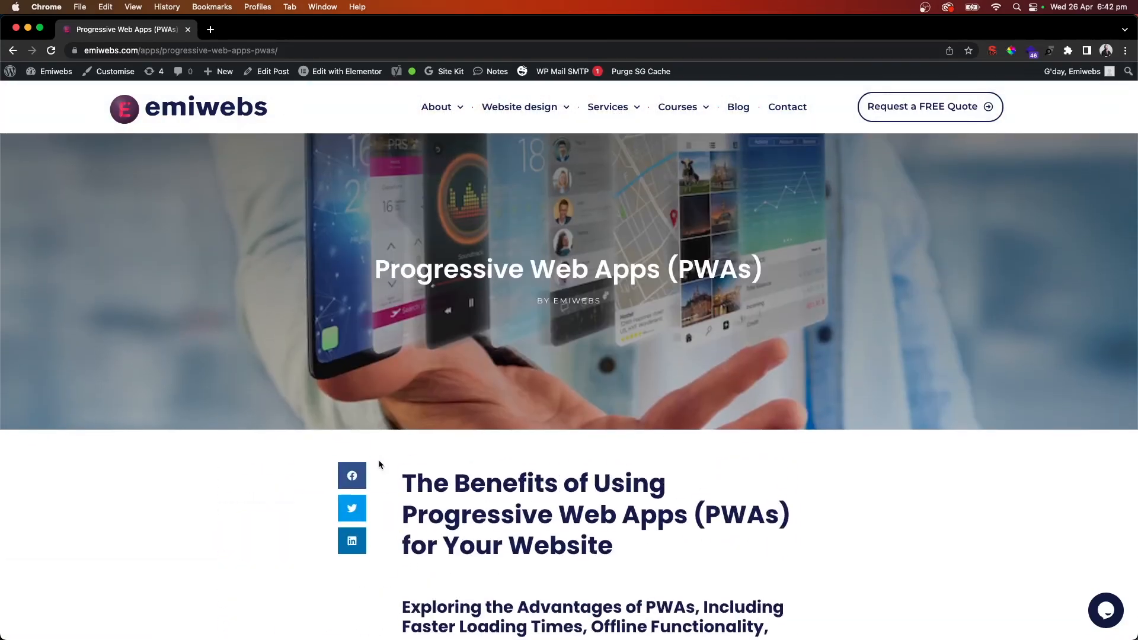